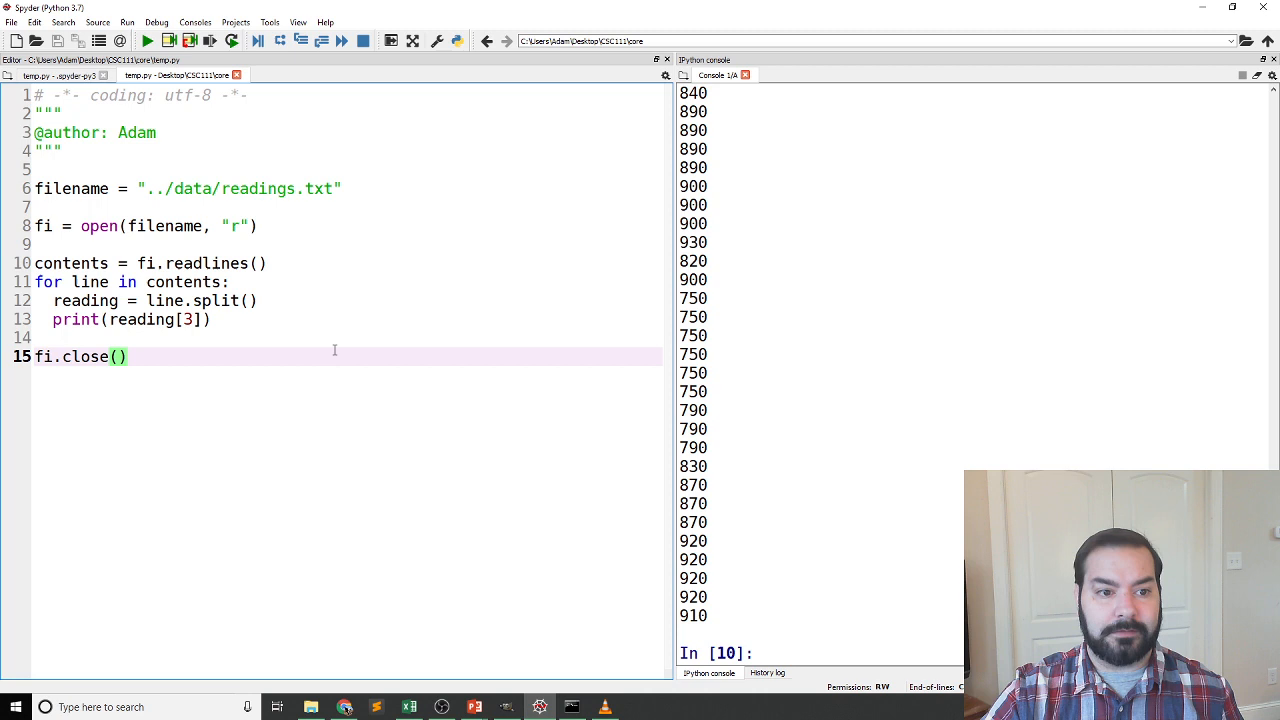
# Move fi.close() to directly after the readlines line, before the loop
pyautogui.click(118, 206)
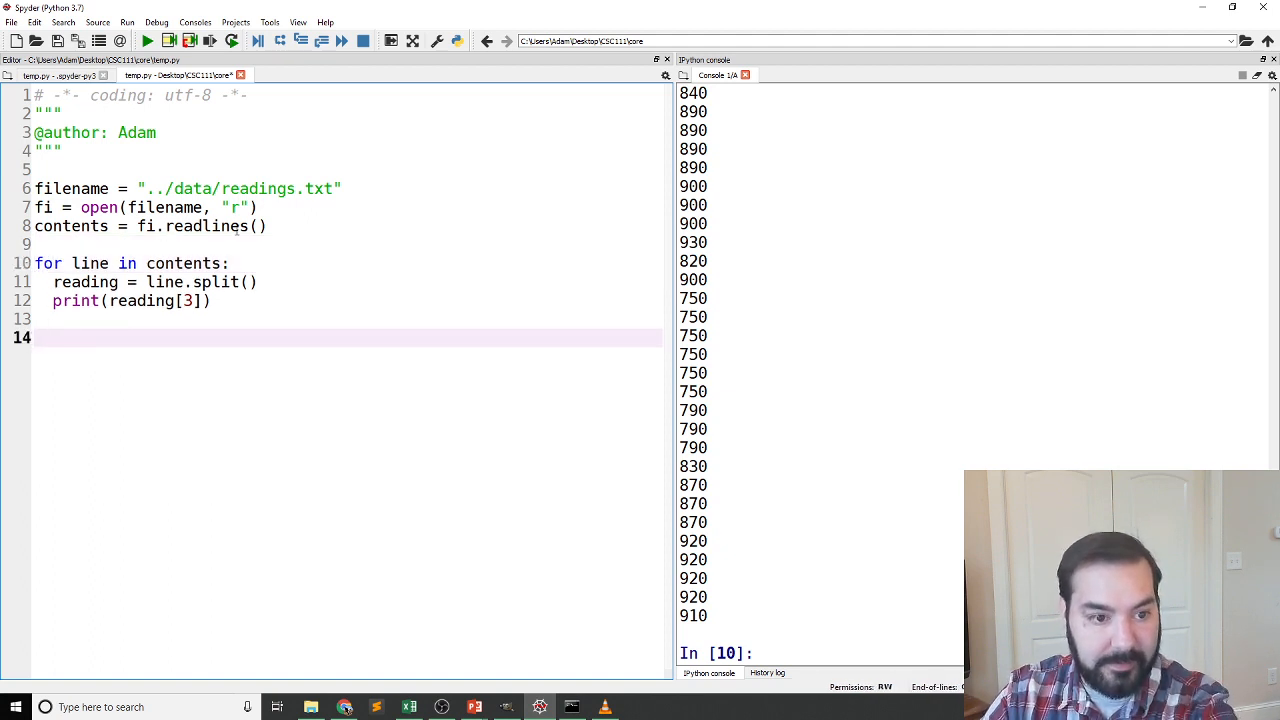
pyautogui.write('fi.close()')
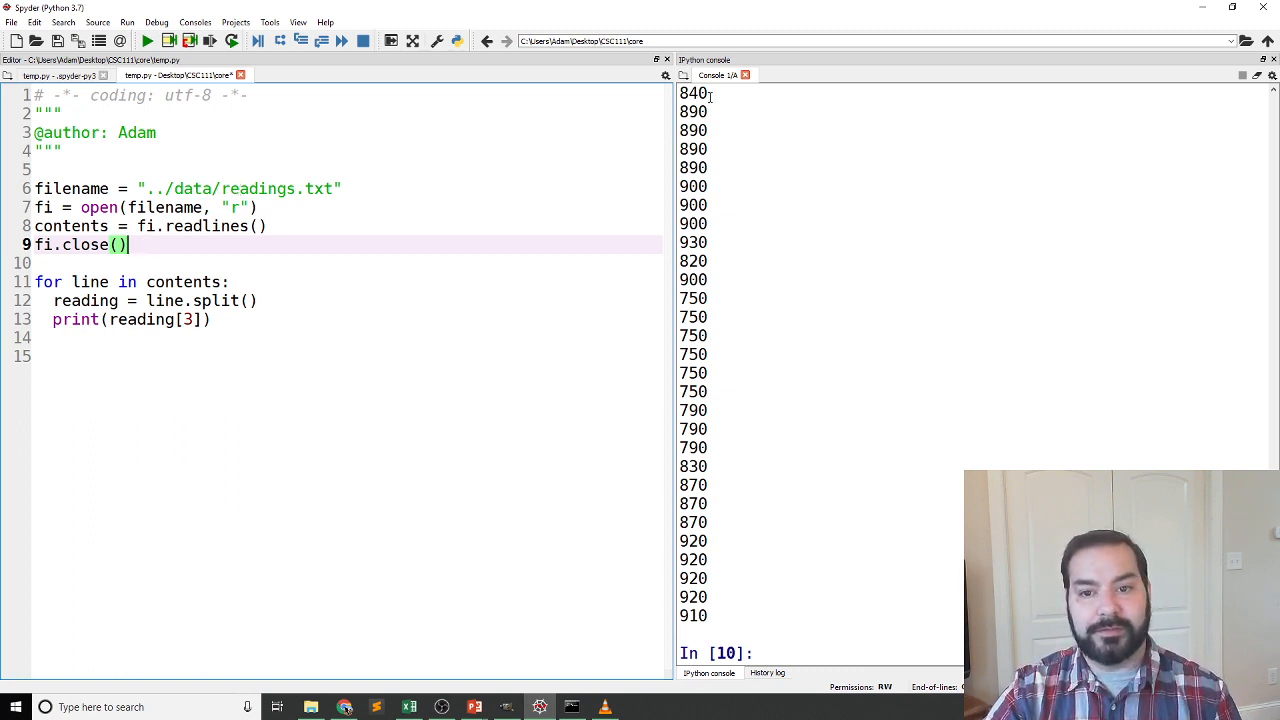
# Define output_fi = "../data/converted.txt" on a new line below the loop
pyautogui.moveTo(692, 92); pyautogui.dragTo(700, 616)
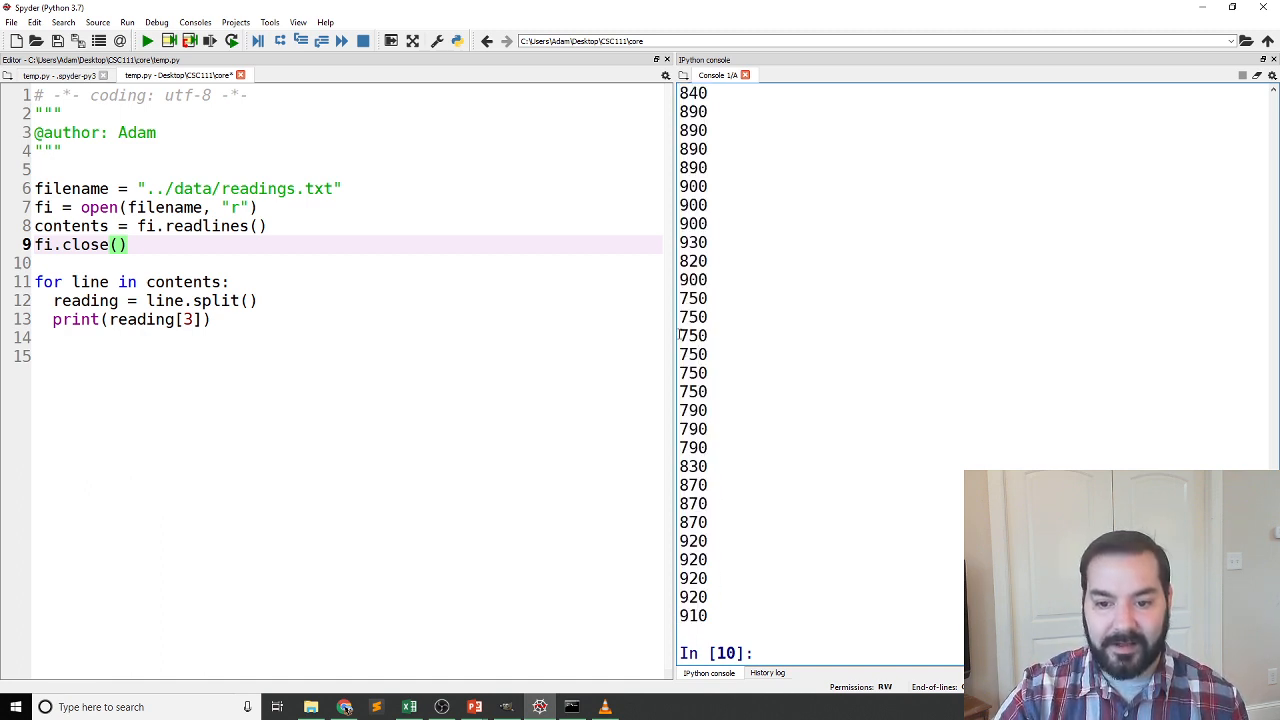
pyautogui.doubleClick(692, 336)
pyautogui.write('output_fi = "../data/converted.txt"')
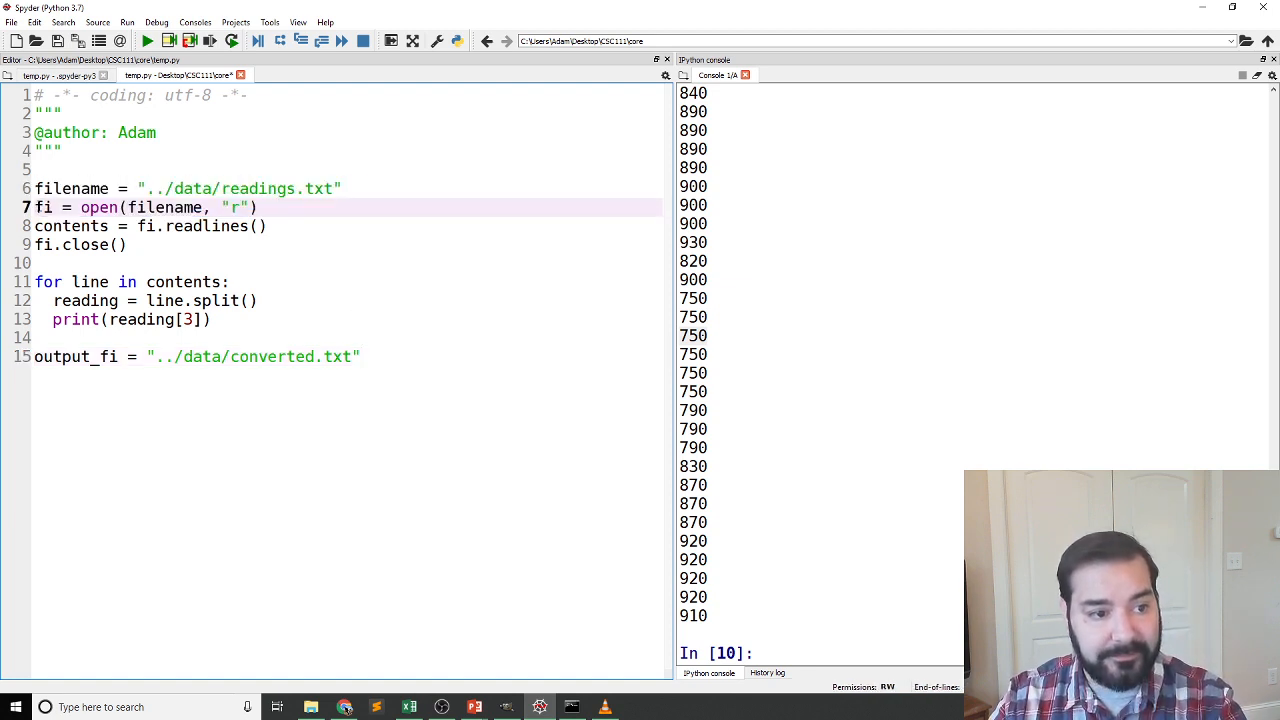
# Add fi = open(output_fi, "w") after the output path definition
pyautogui.click(392, 356)
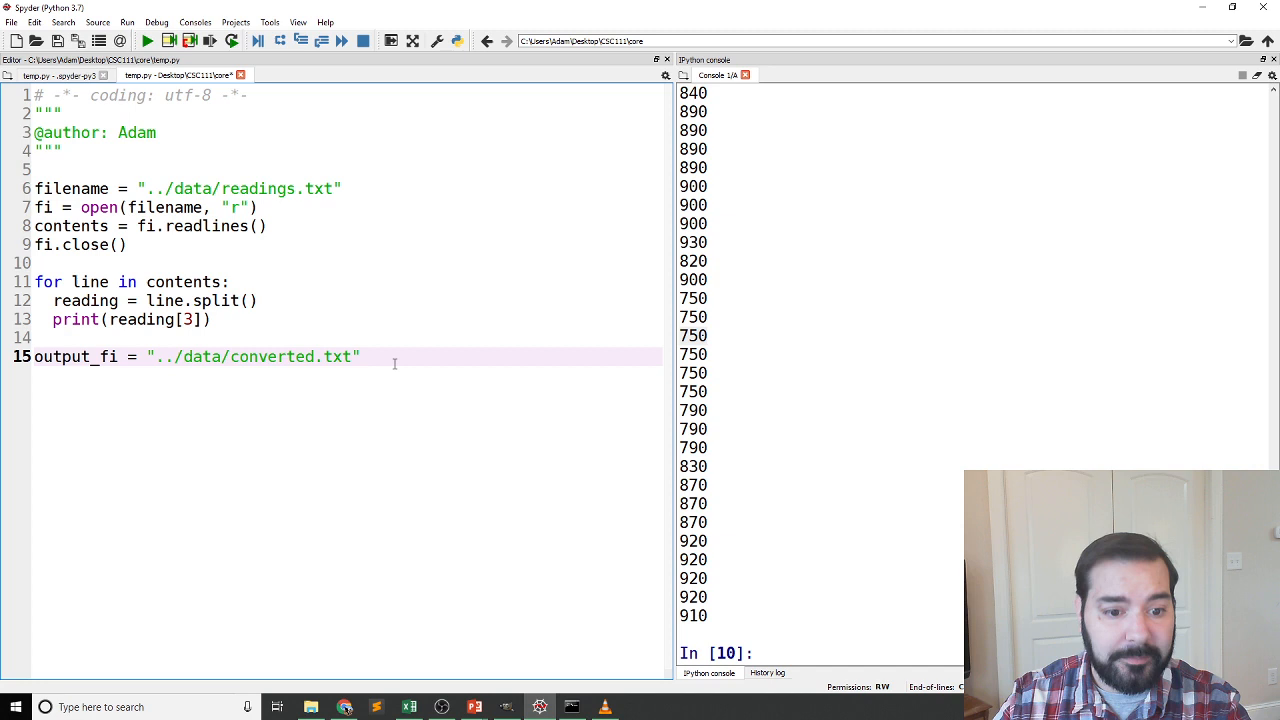
pyautogui.write('fi = open(filename, "r")')
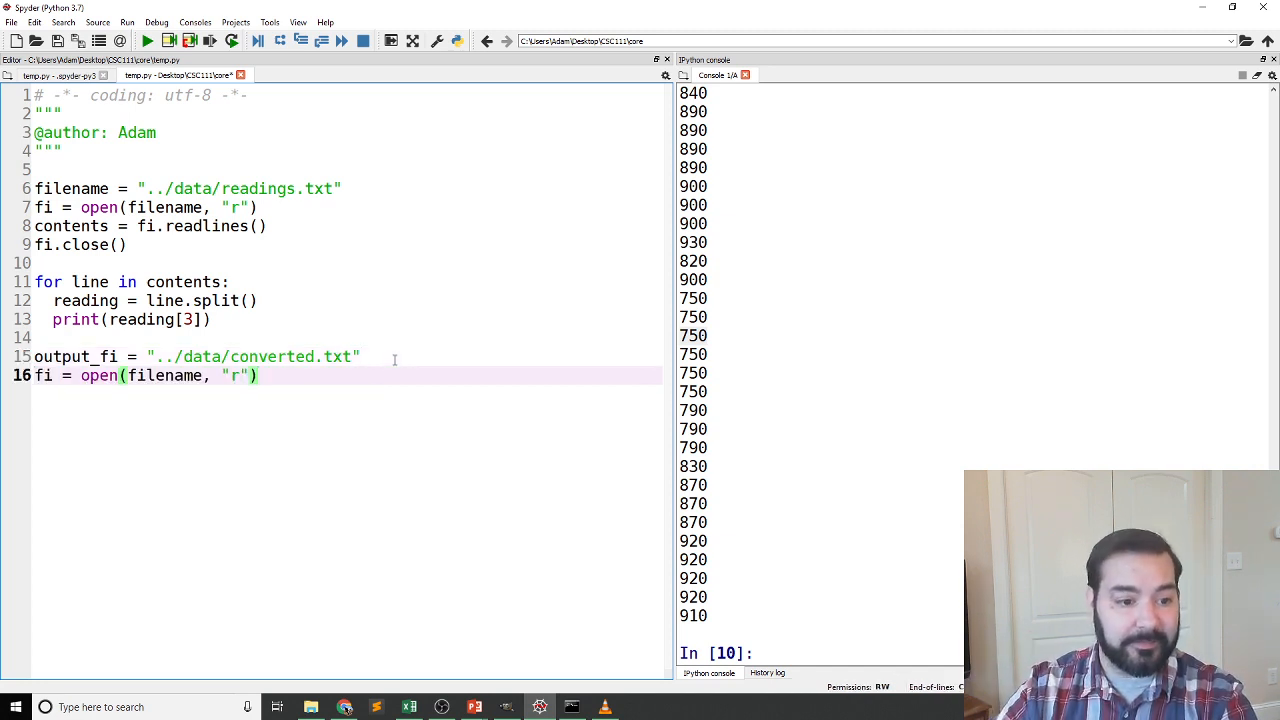
pyautogui.doubleClick(76, 356)
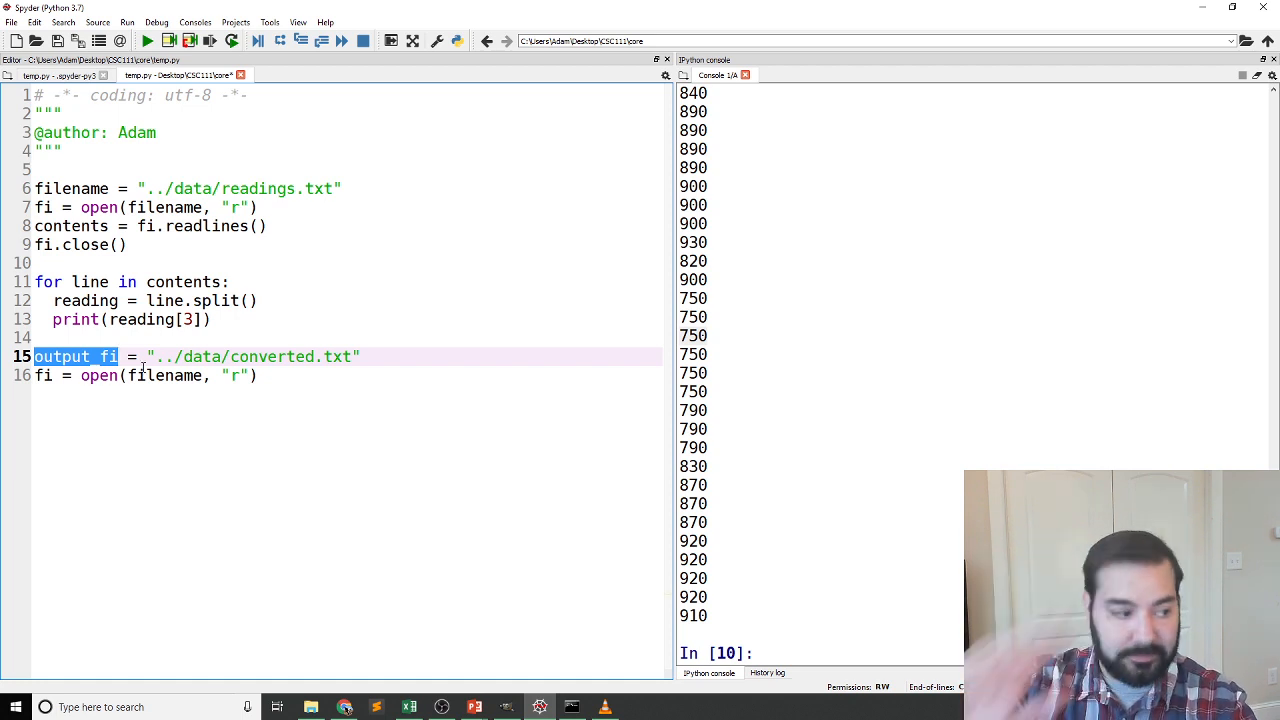
pyautogui.doubleClick(164, 376)
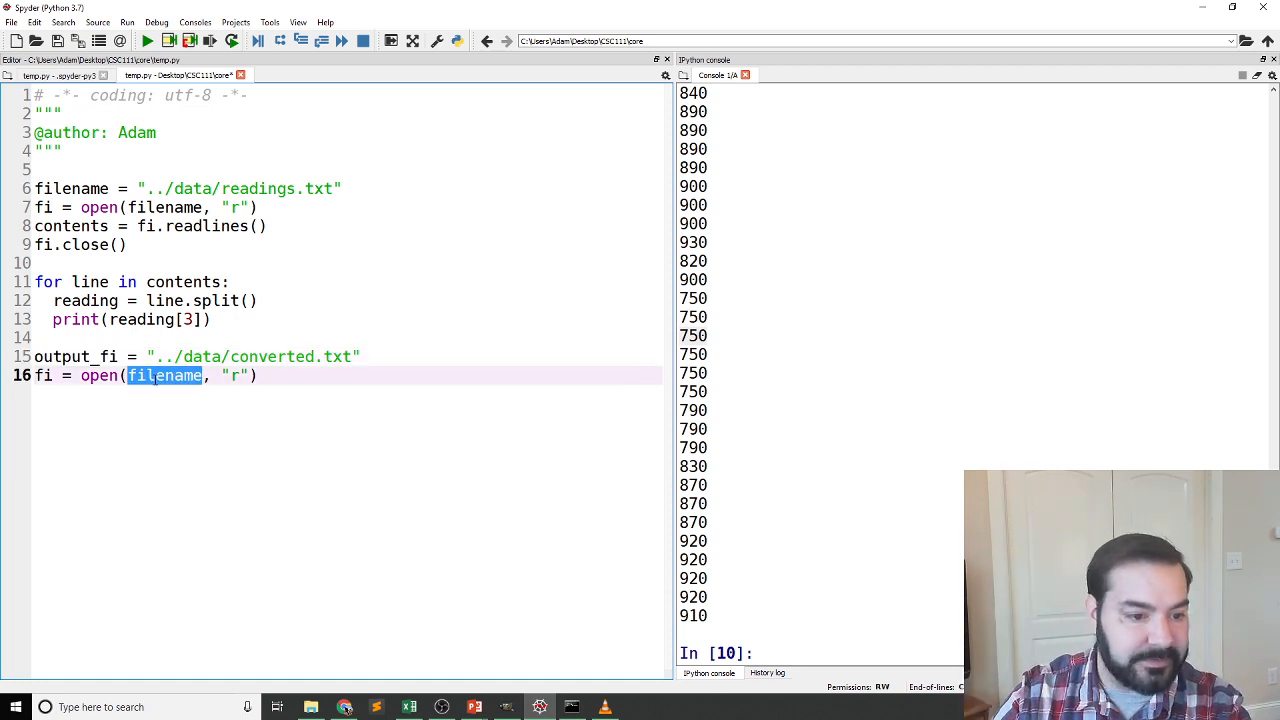
pyautogui.write('output_fi')
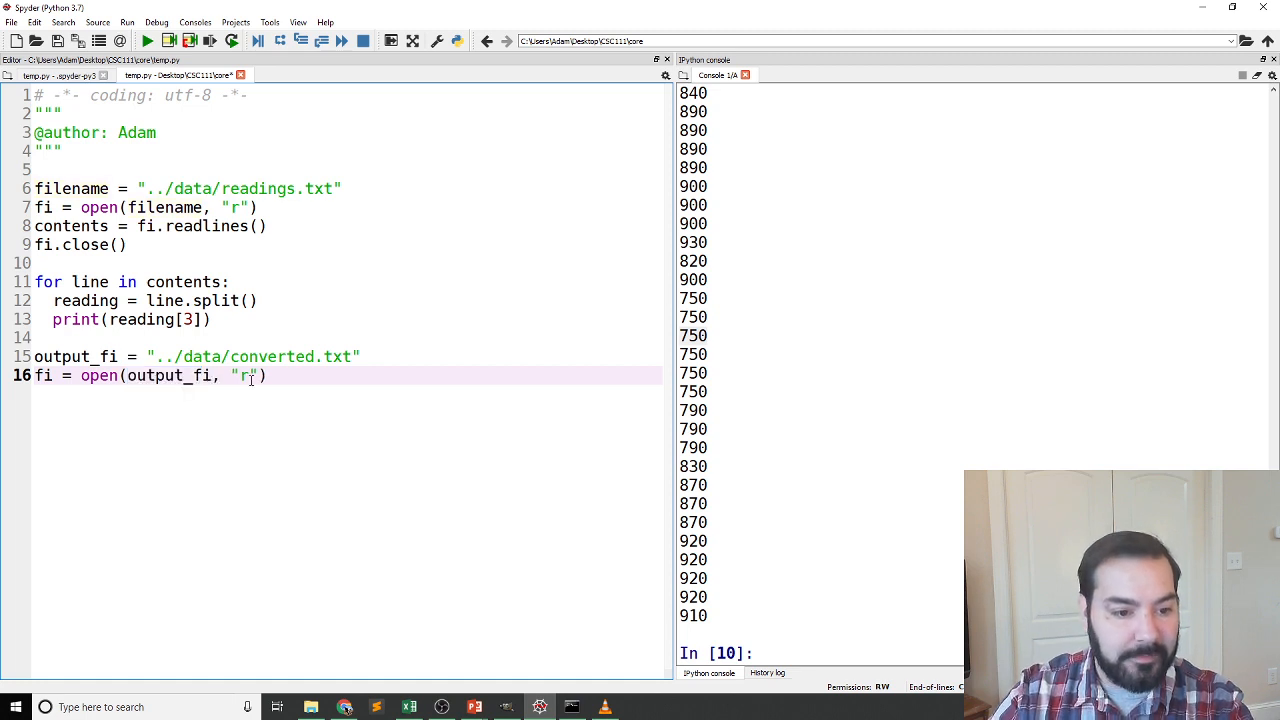
pyautogui.doubleClick(240, 376)
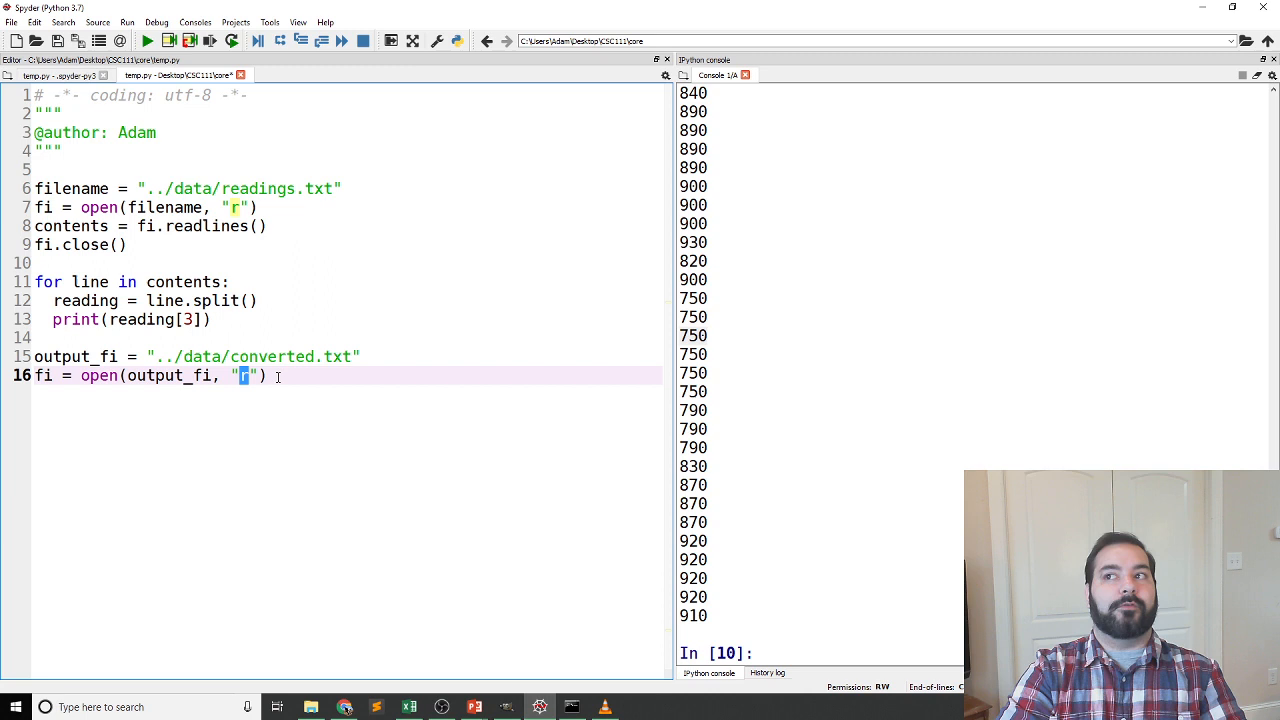
pyautogui.write('w')
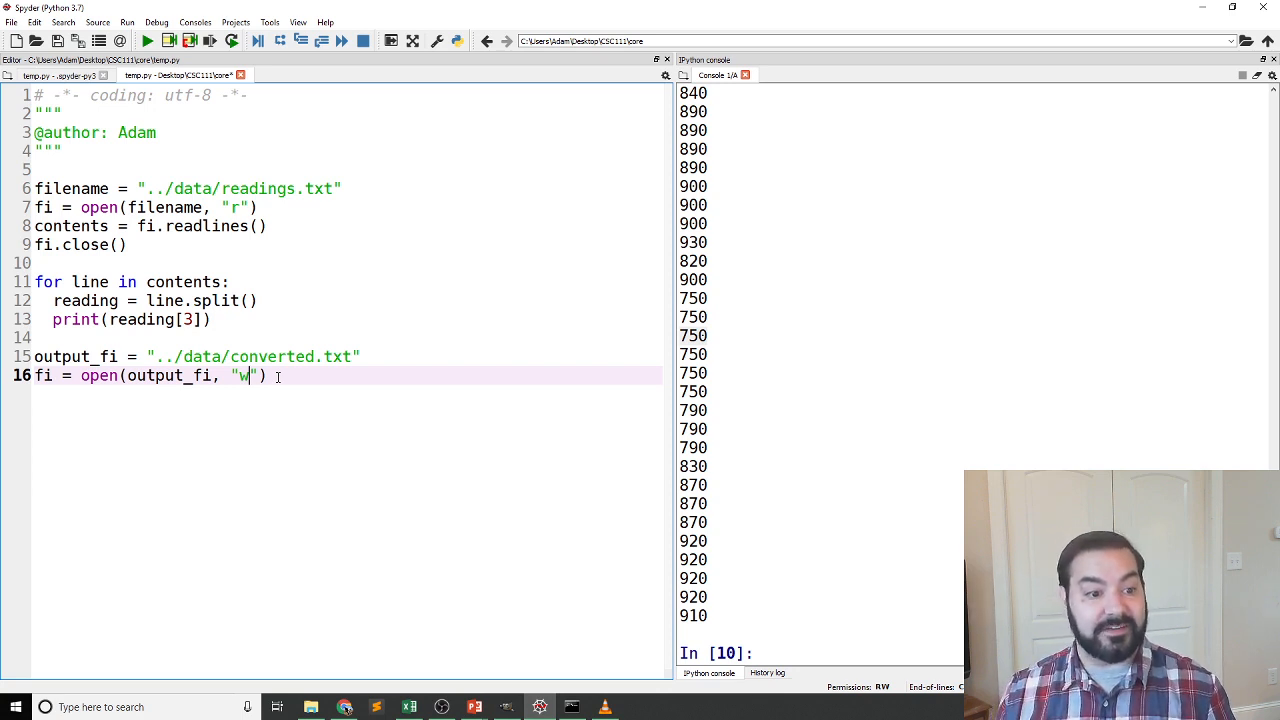
# Select the whole for loop so it can be moved
pyautogui.click(210, 320)
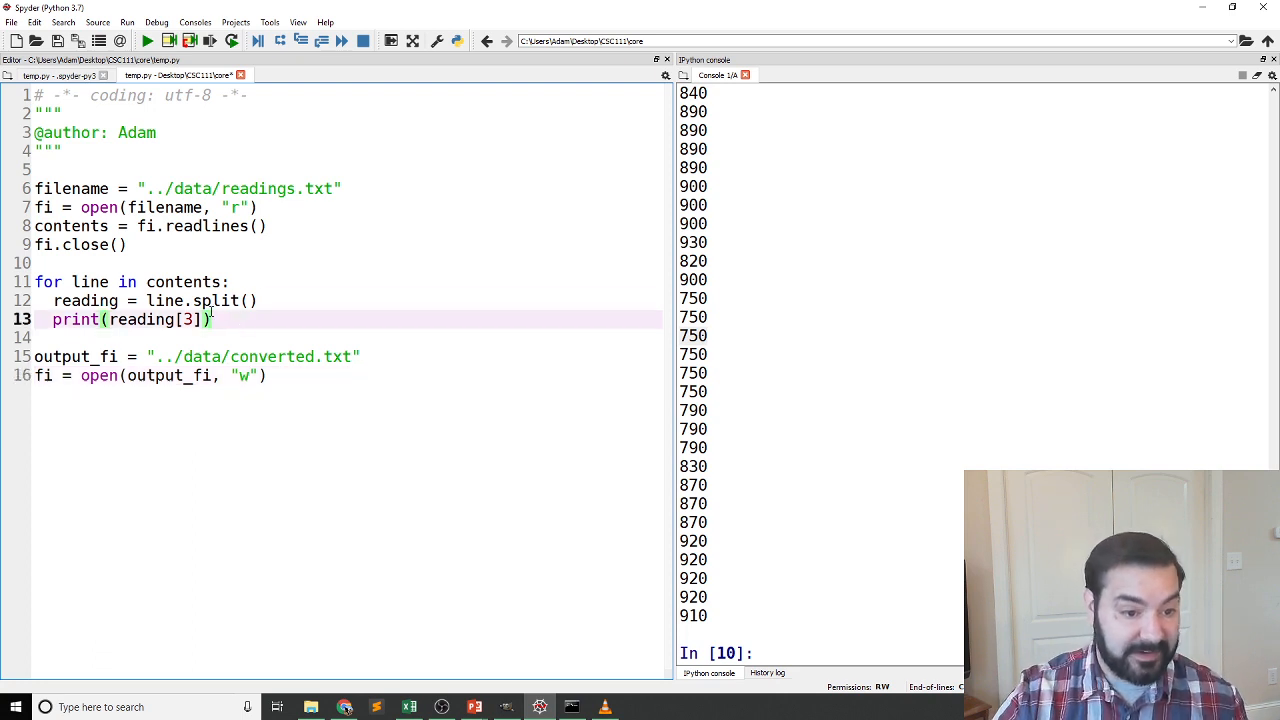
pyautogui.moveTo(34, 280); pyautogui.dragTo(210, 320)
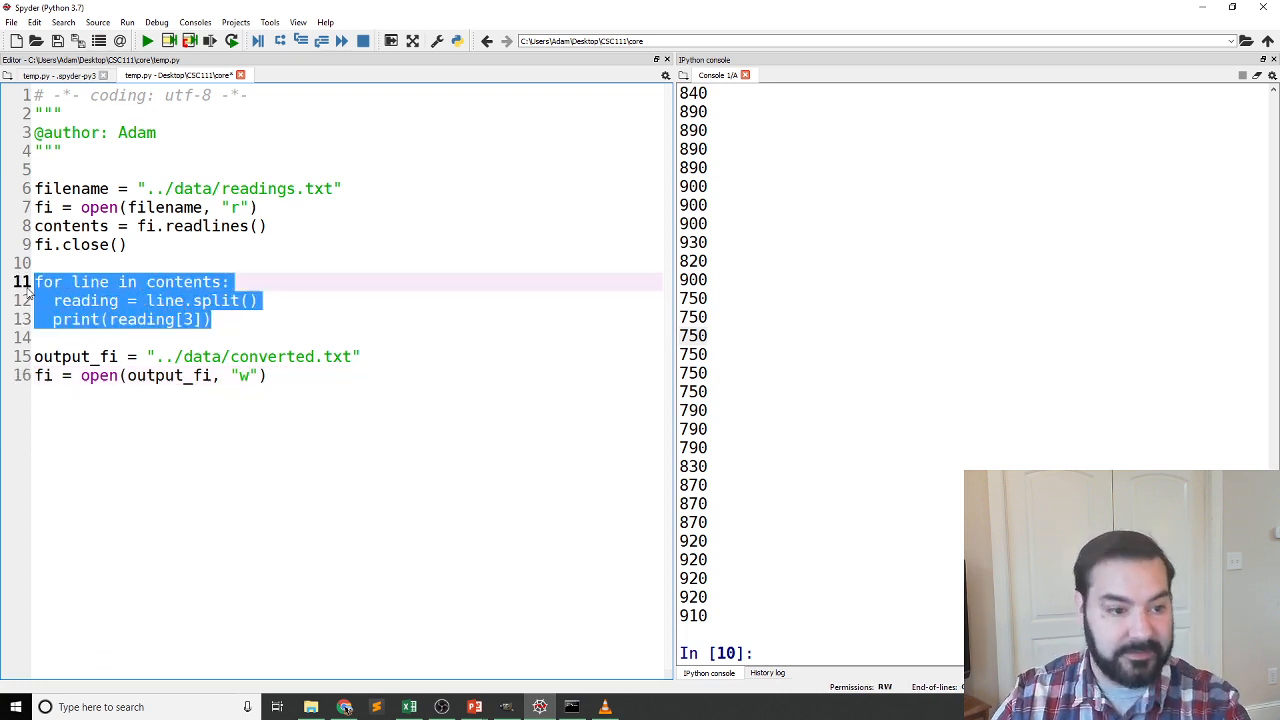
# Move the loop below the open line and store temp = int(reading[3]) / 10 instead of printing
pyautogui.press('Delete')
pyautogui.write('temp = ')
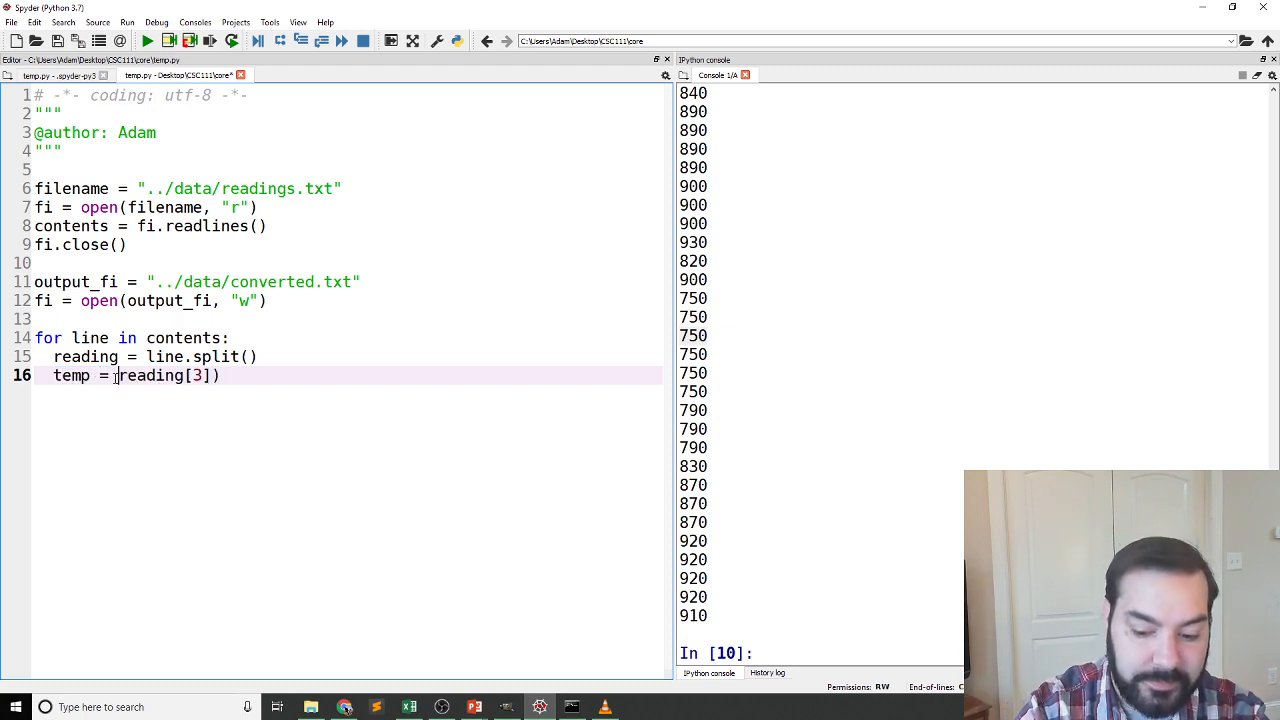
pyautogui.press('Backspace')
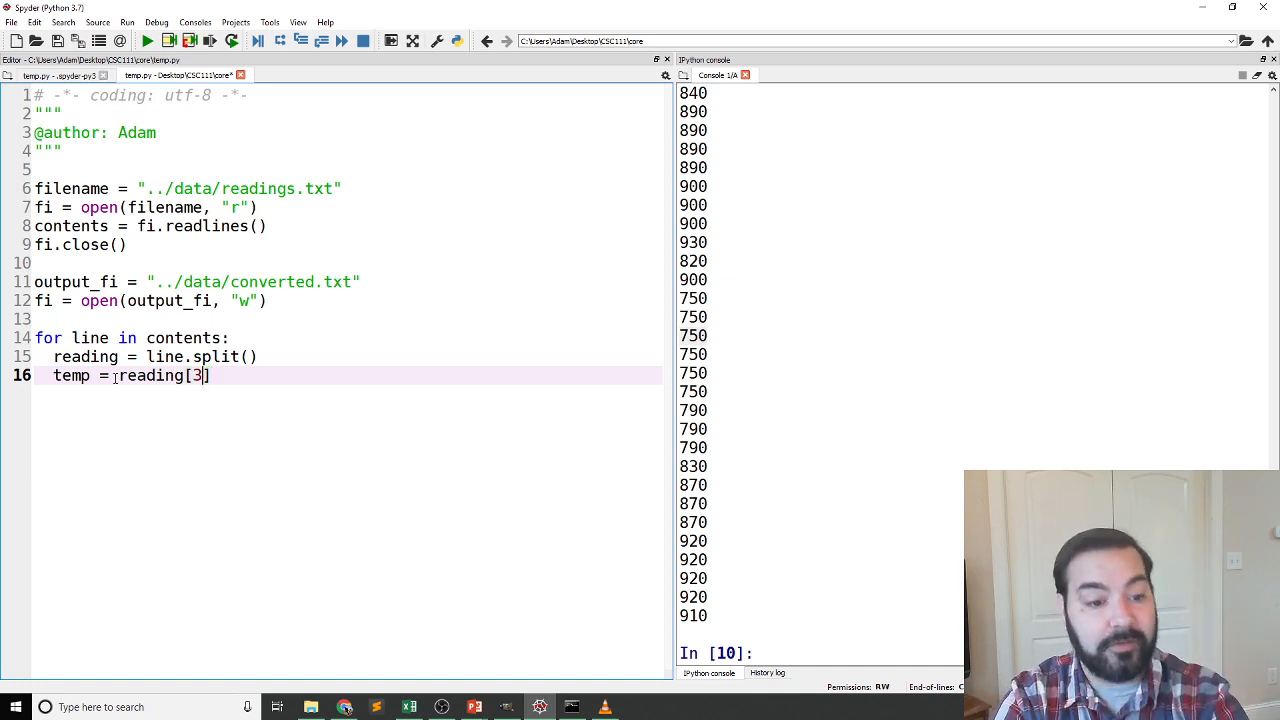
pyautogui.write('int(')
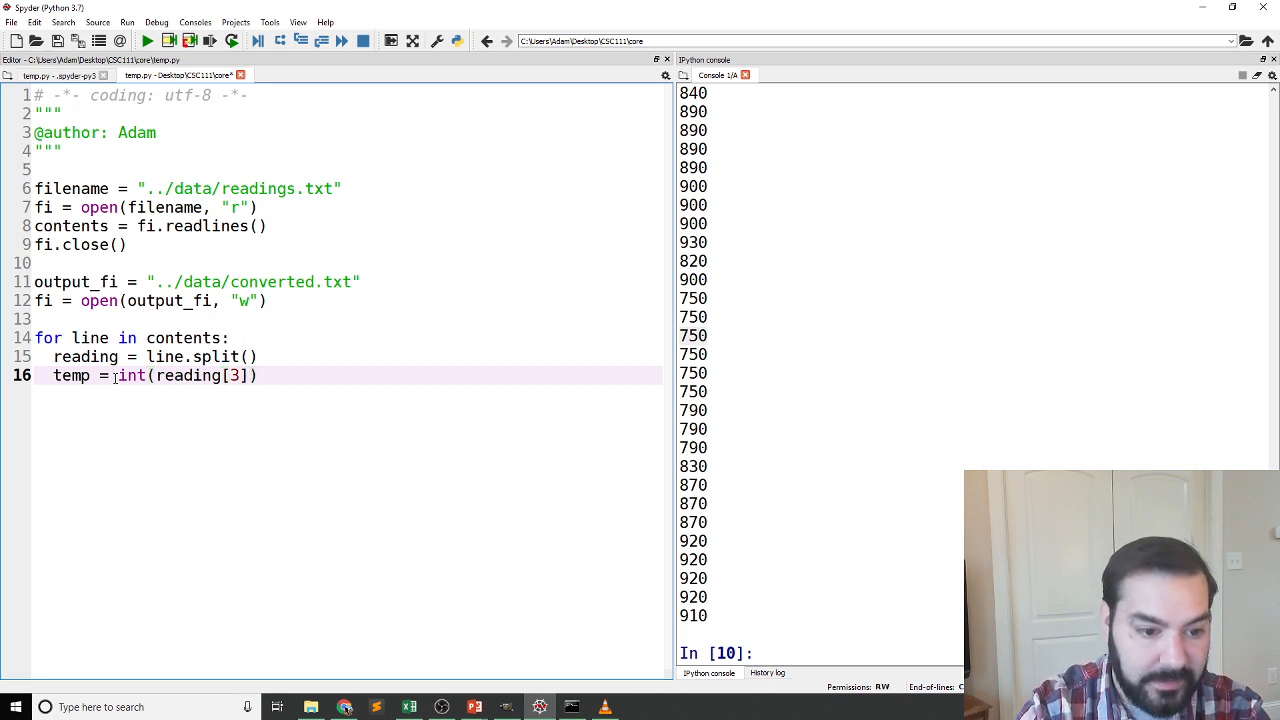
pyautogui.write('/')
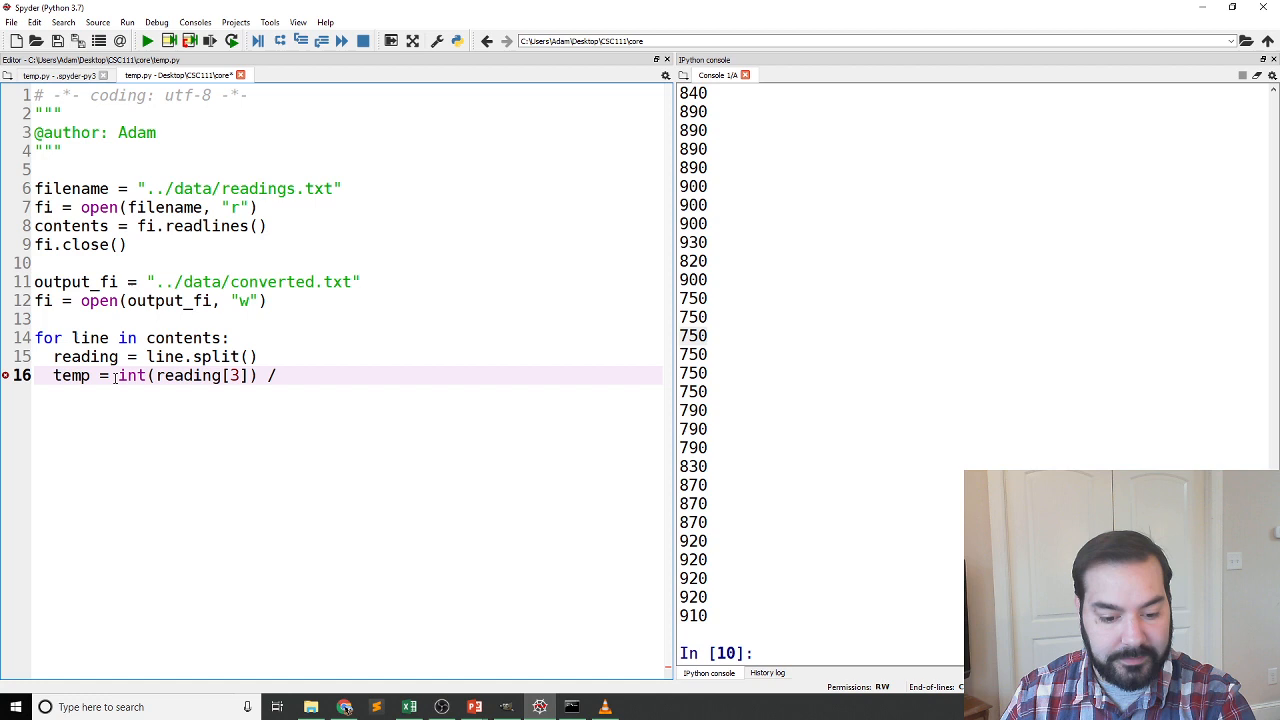
pyautogui.write('10')
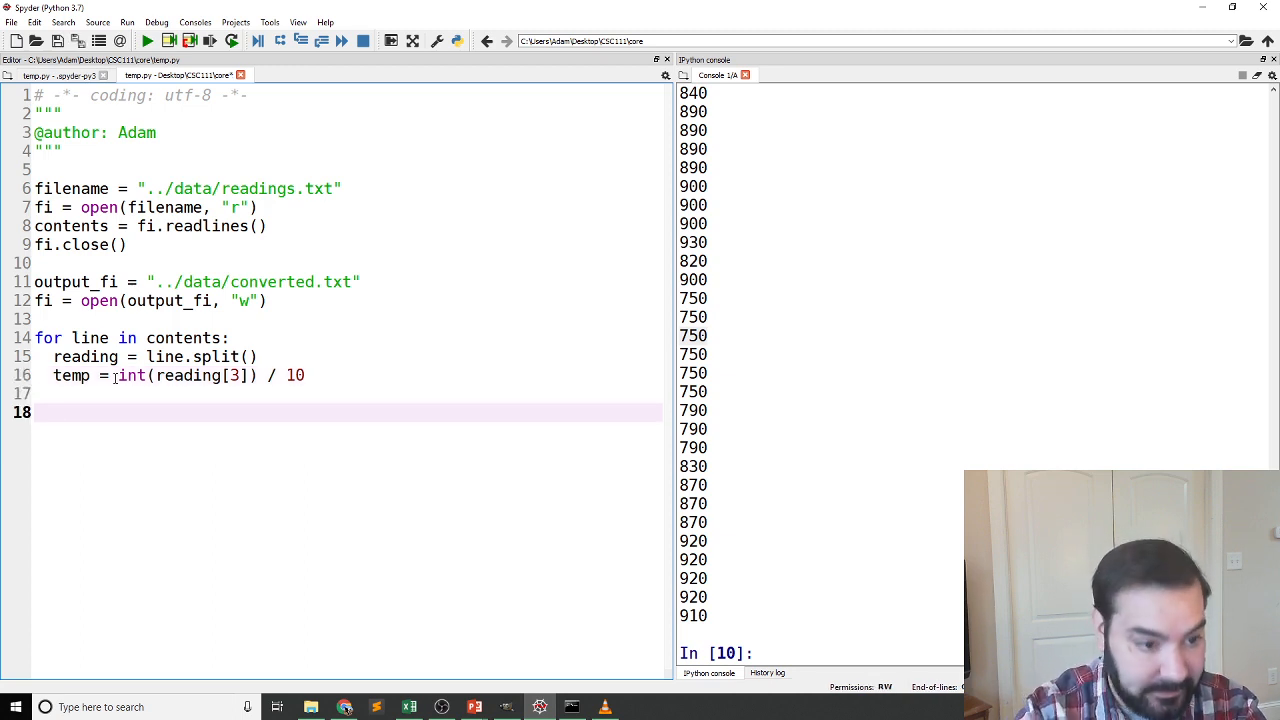
# Write temp to the output file inside the loop, then add fi.close()
pyautogui.write('fi')
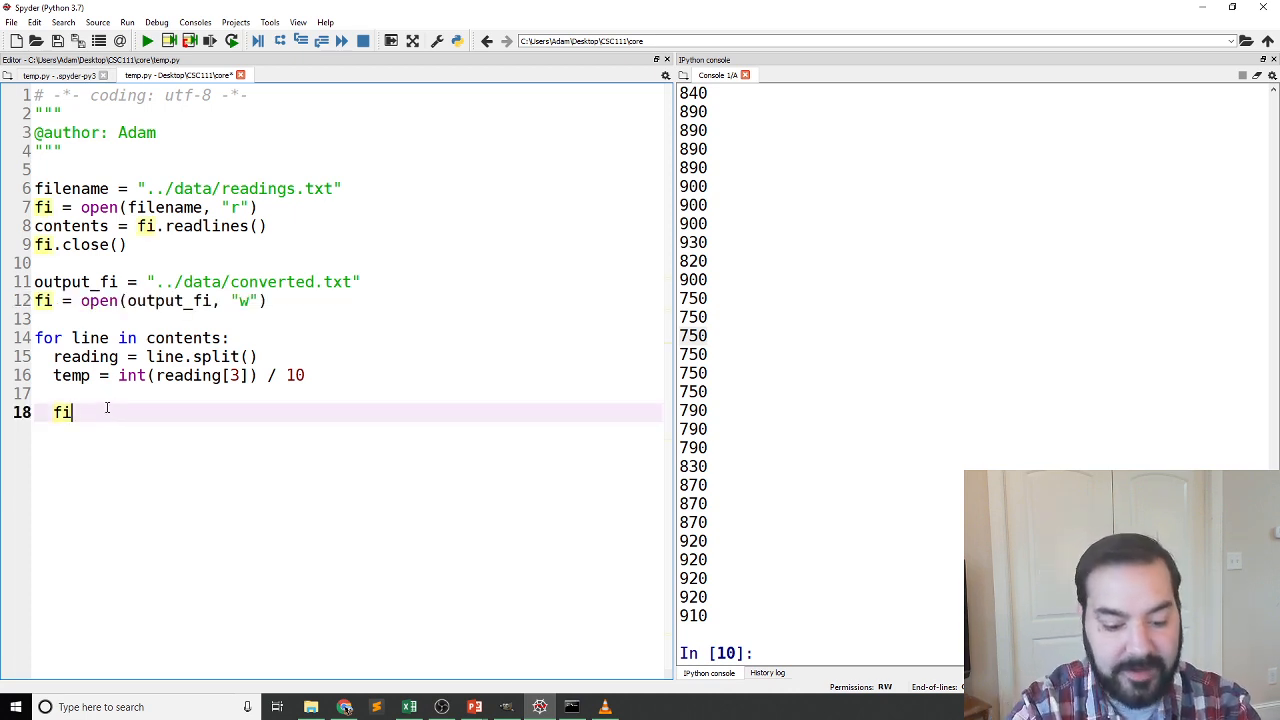
pyautogui.write('.write')
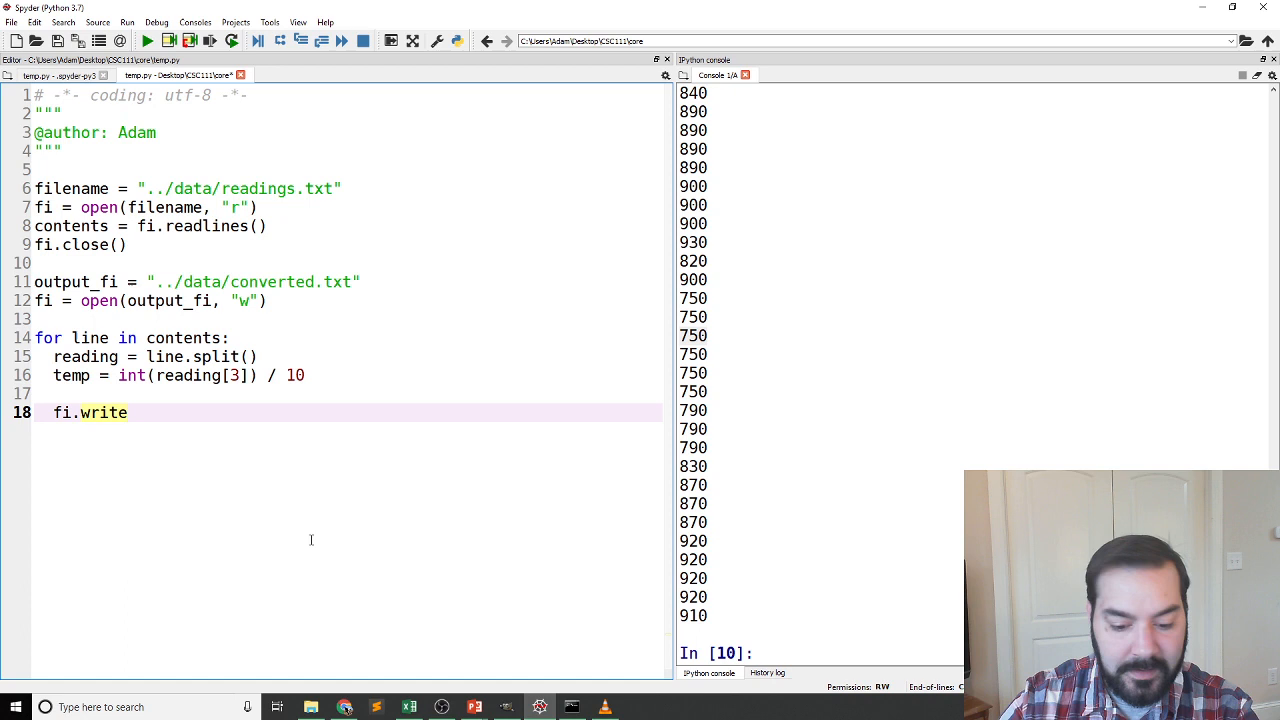
pyautogui.write('(tem')
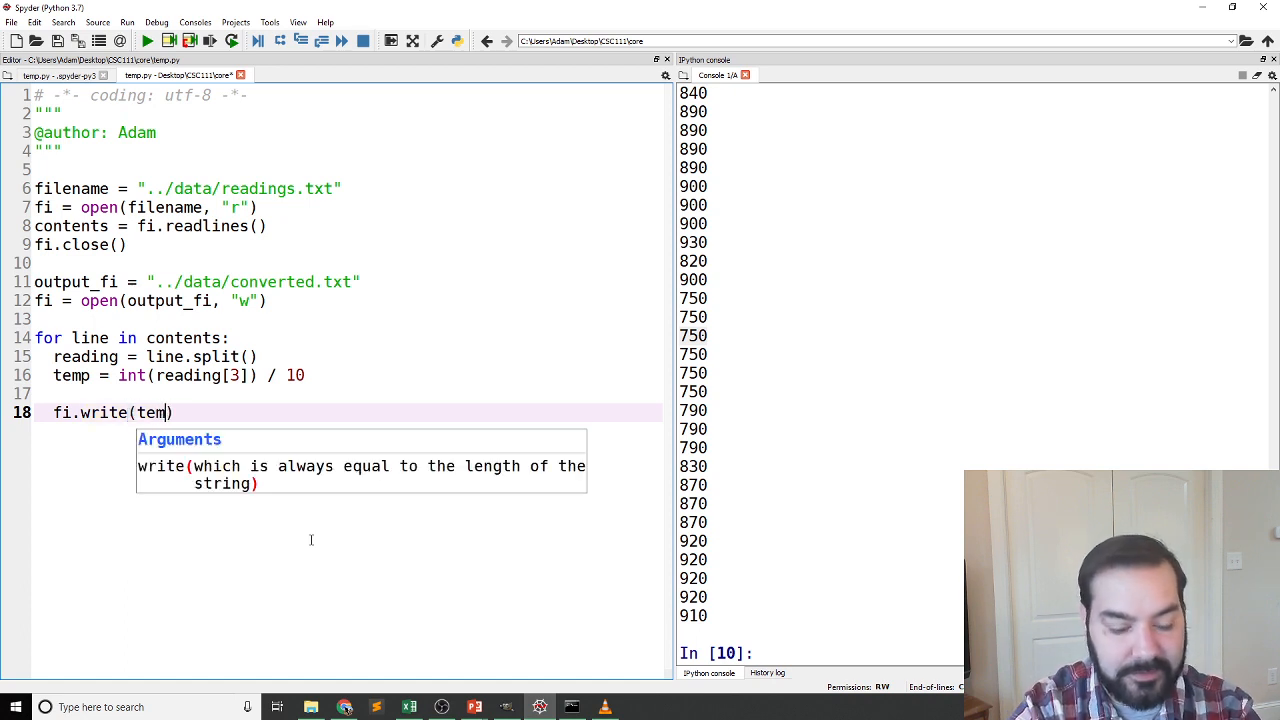
pyautogui.write('p)')
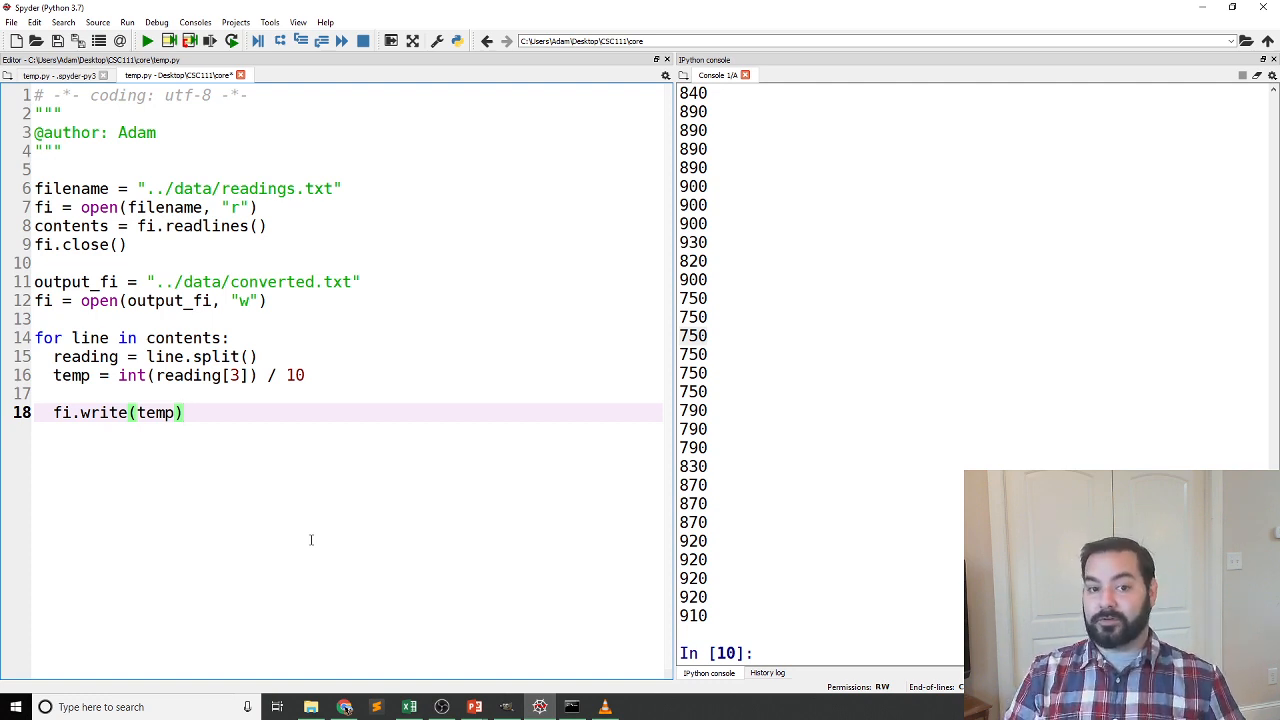
pyautogui.press('enter')
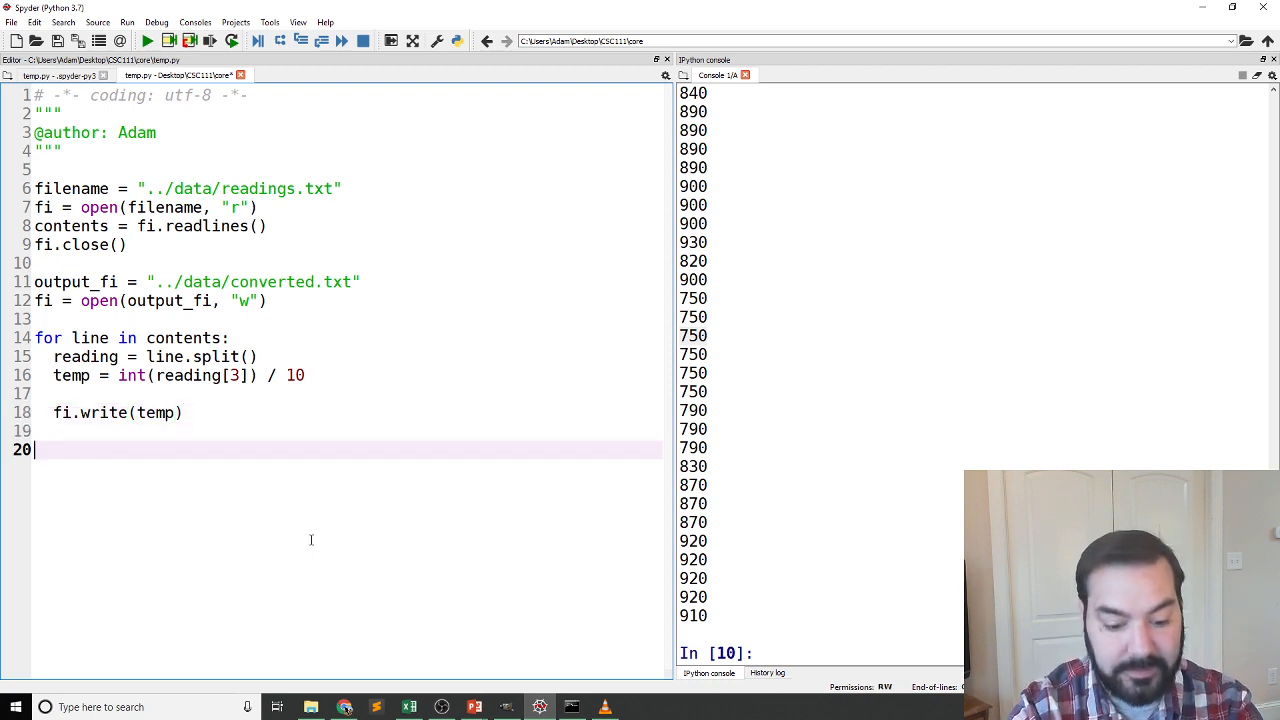
pyautogui.write('fi.close(')
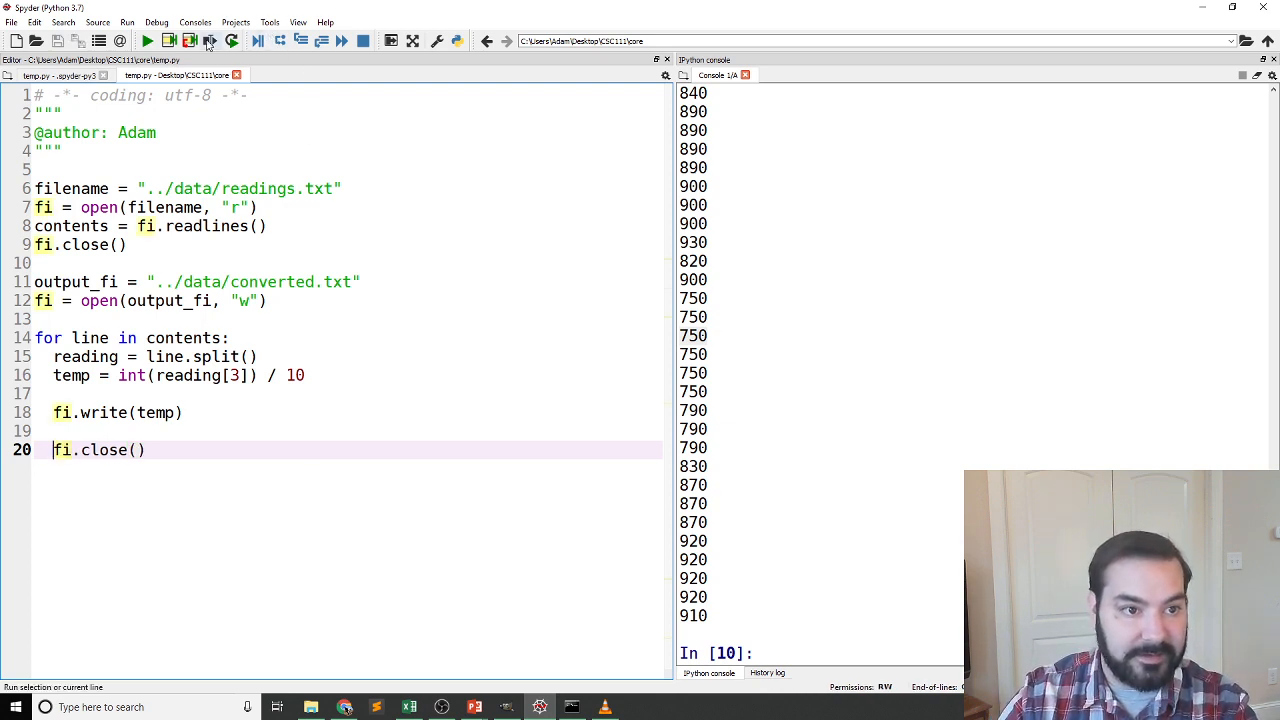
# Run the script, hit a TypeError from fi.write(temp), and select the temp expression
pyautogui.click(146, 40)
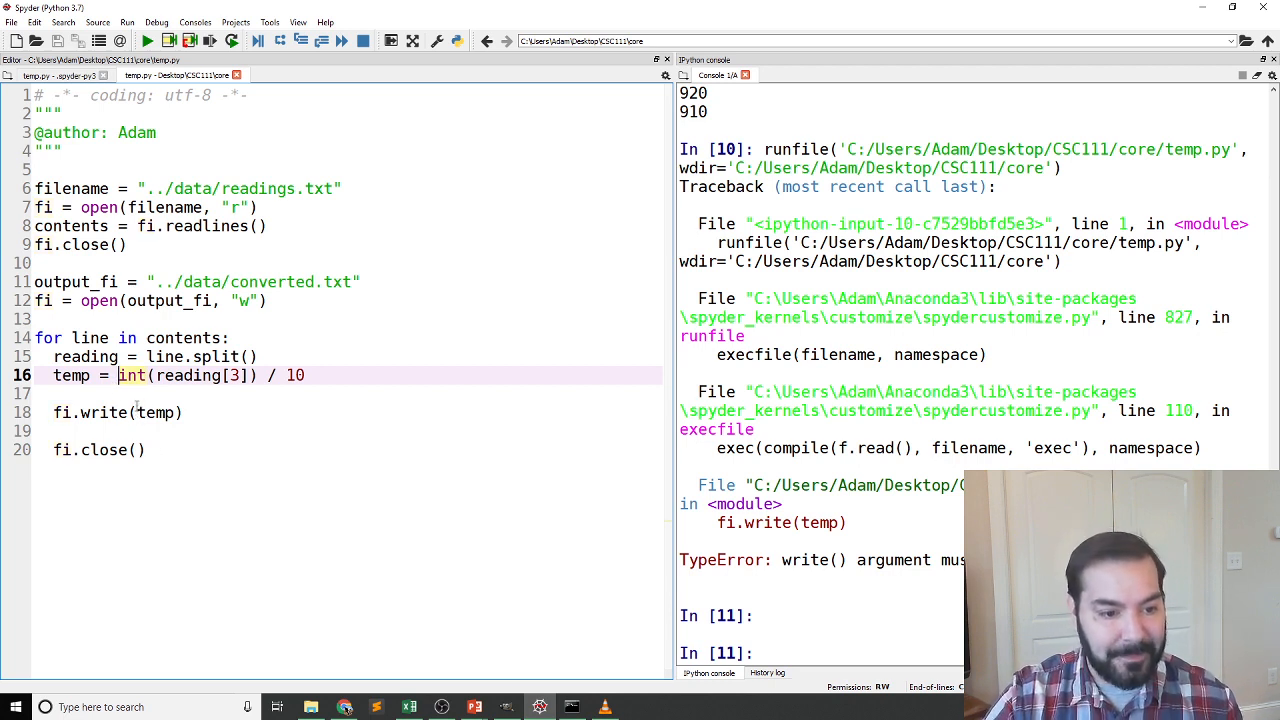
pyautogui.doubleClick(156, 412)
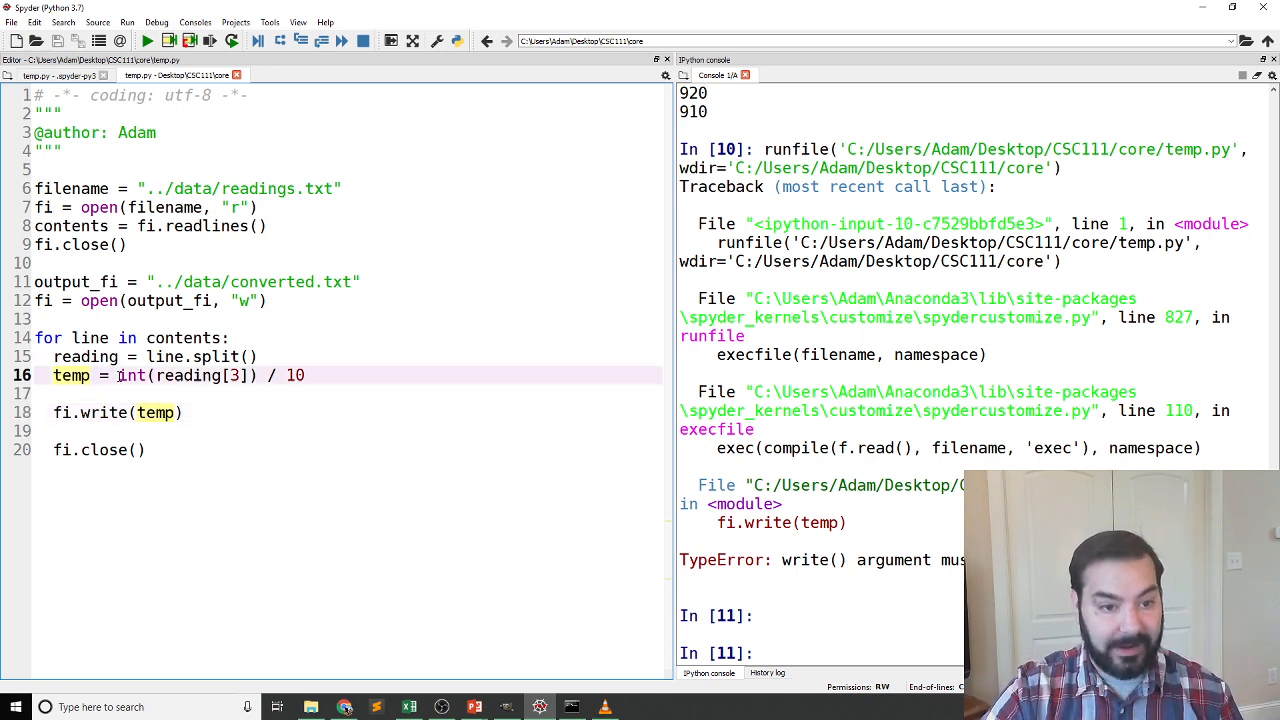
pyautogui.moveTo(118, 376); pyautogui.dragTo(306, 376)
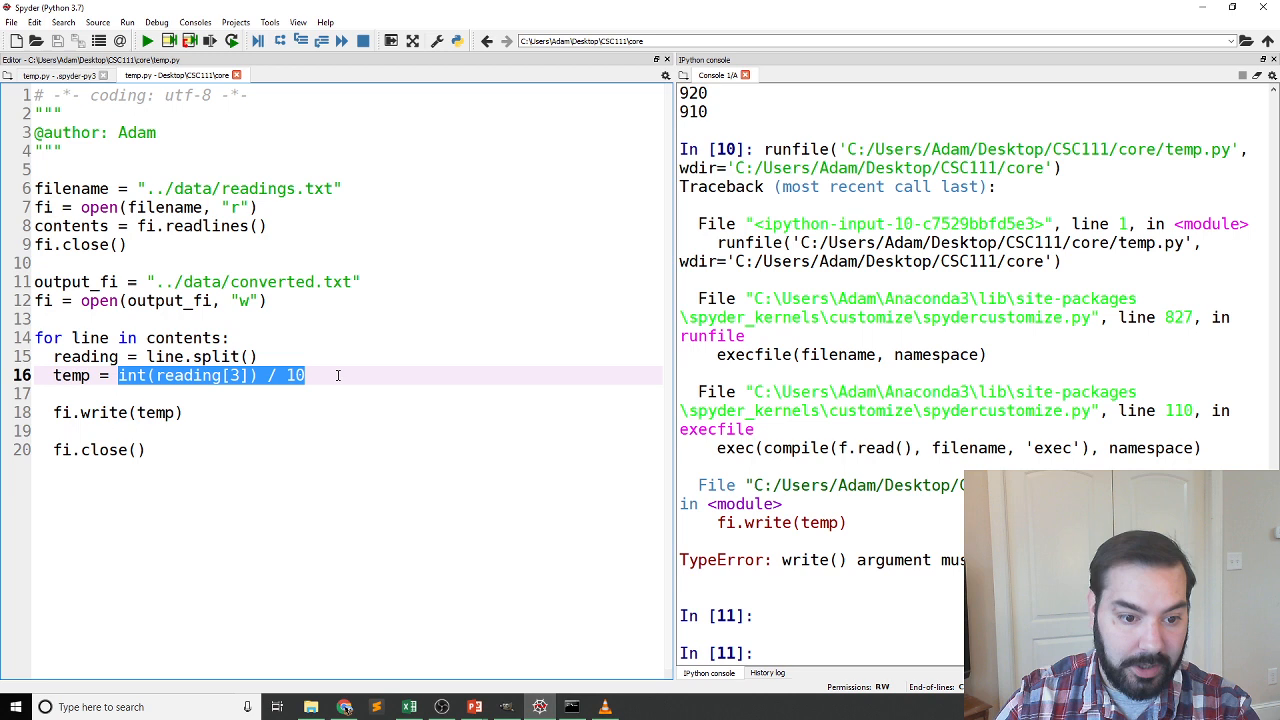
# Try converting temp with str(temp), rerun, then select that conversion line to replace it
pyautogui.write('temp =')
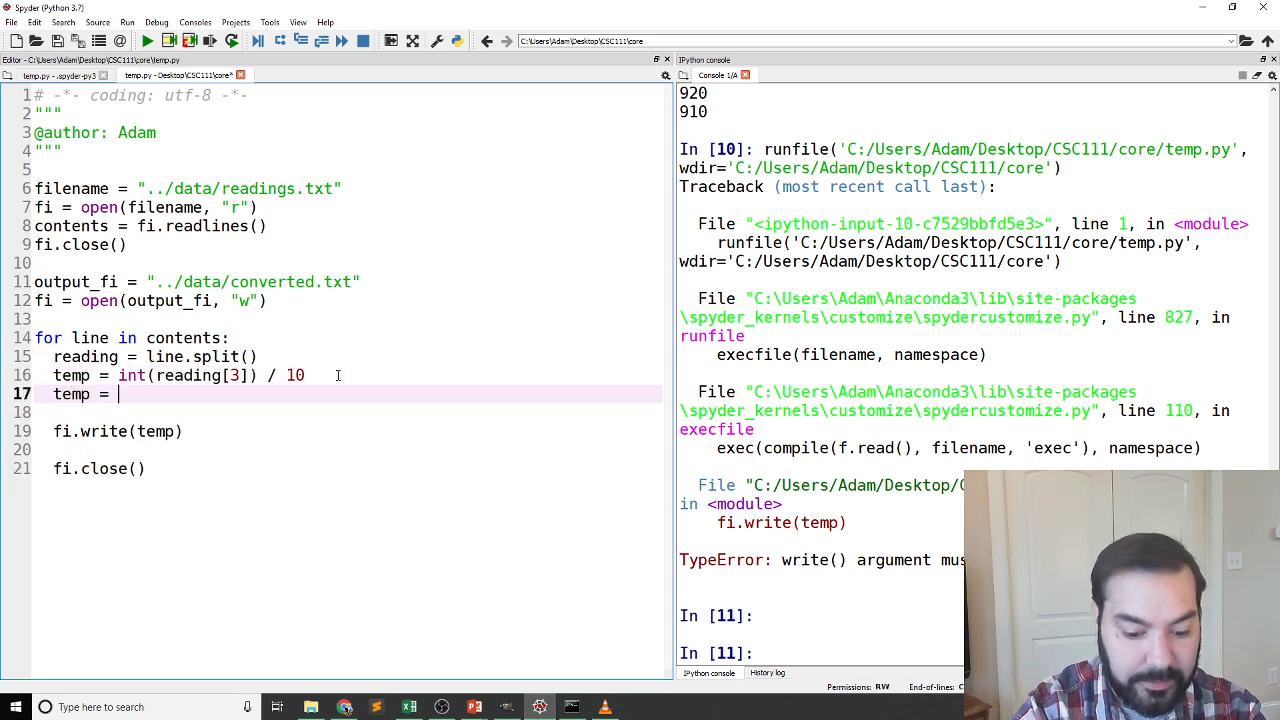
pyautogui.write('str(temp_')
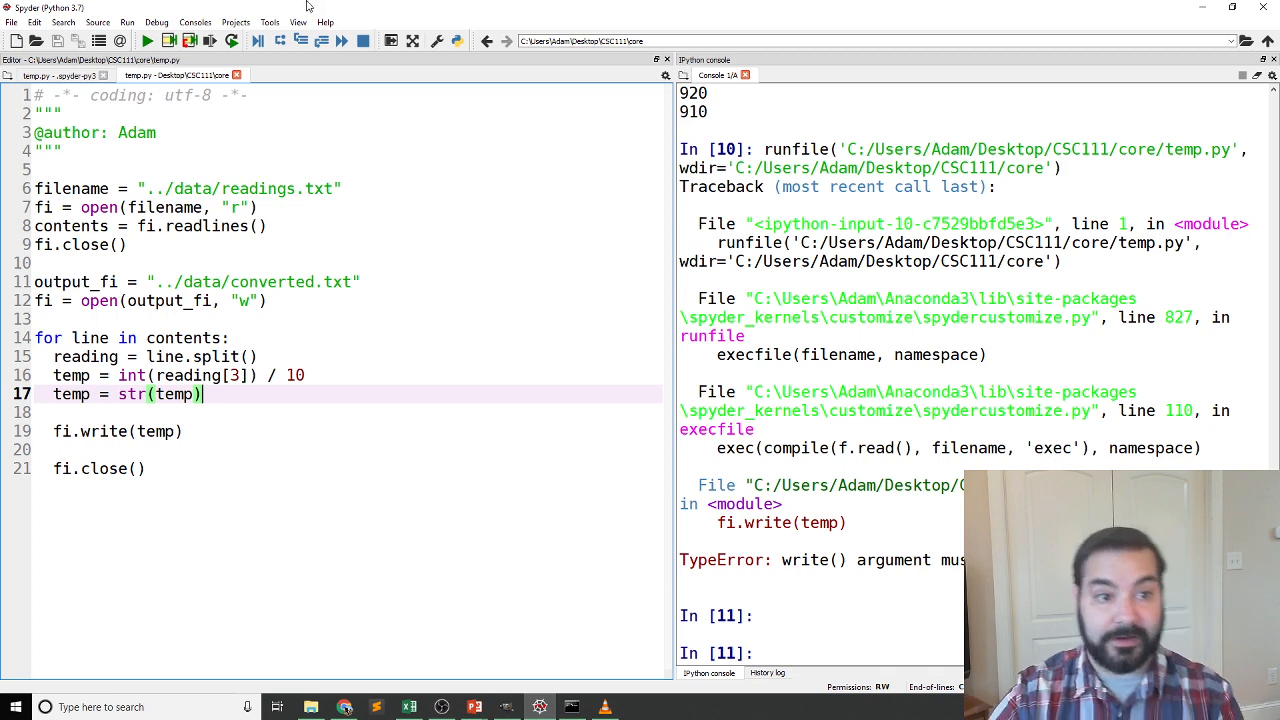
pyautogui.click(148, 40)
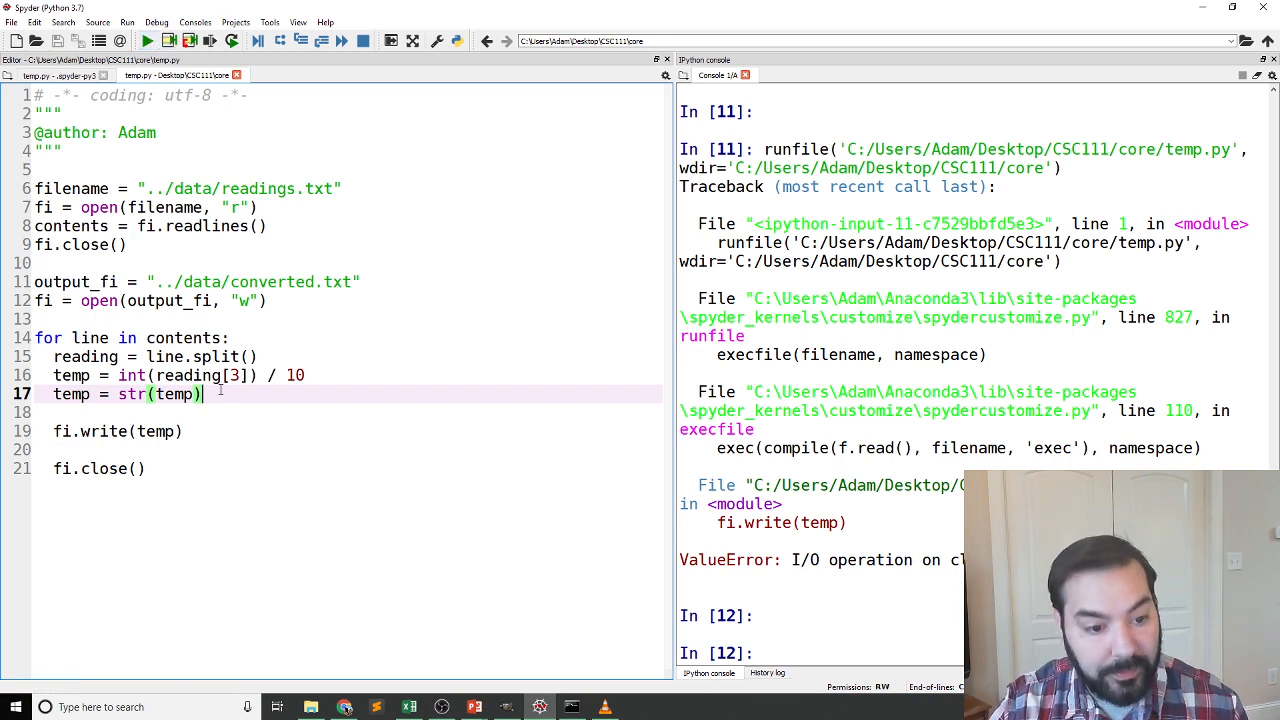
pyautogui.tripleClick(128, 394)
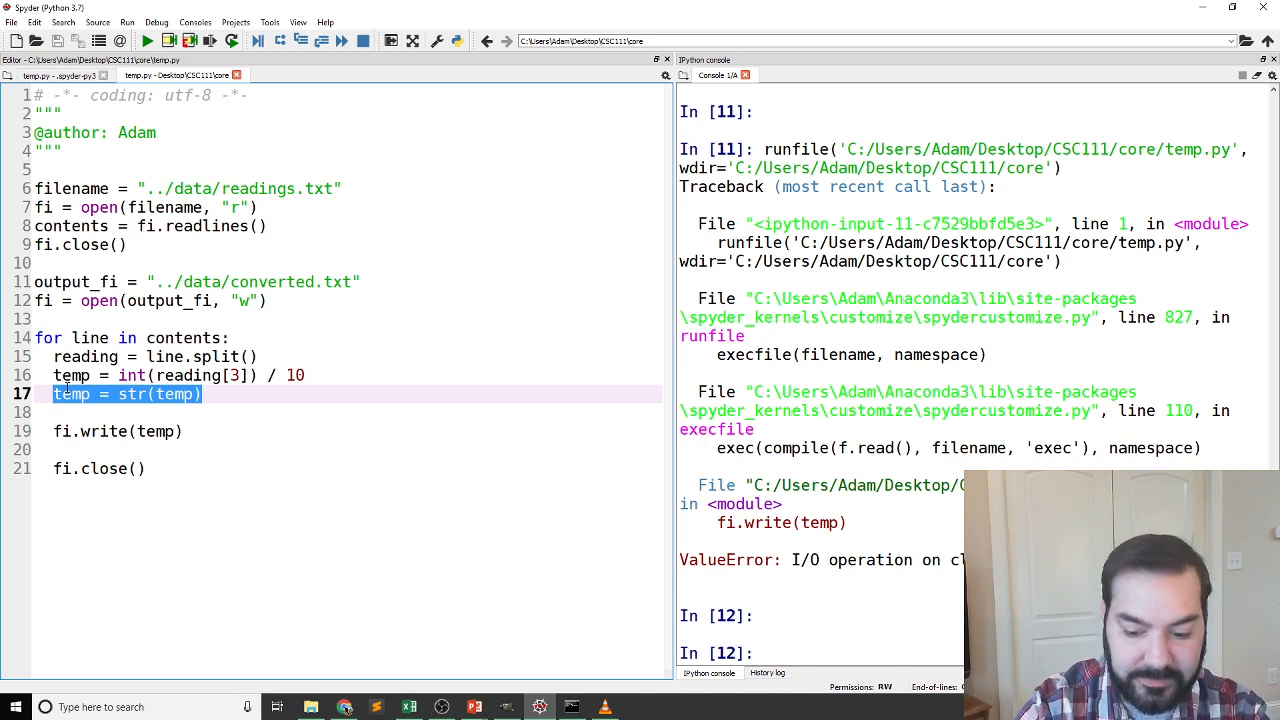
# Build line = "Reading: {0}" and write line.format(temp) in the loop
pyautogui.write('line = "')
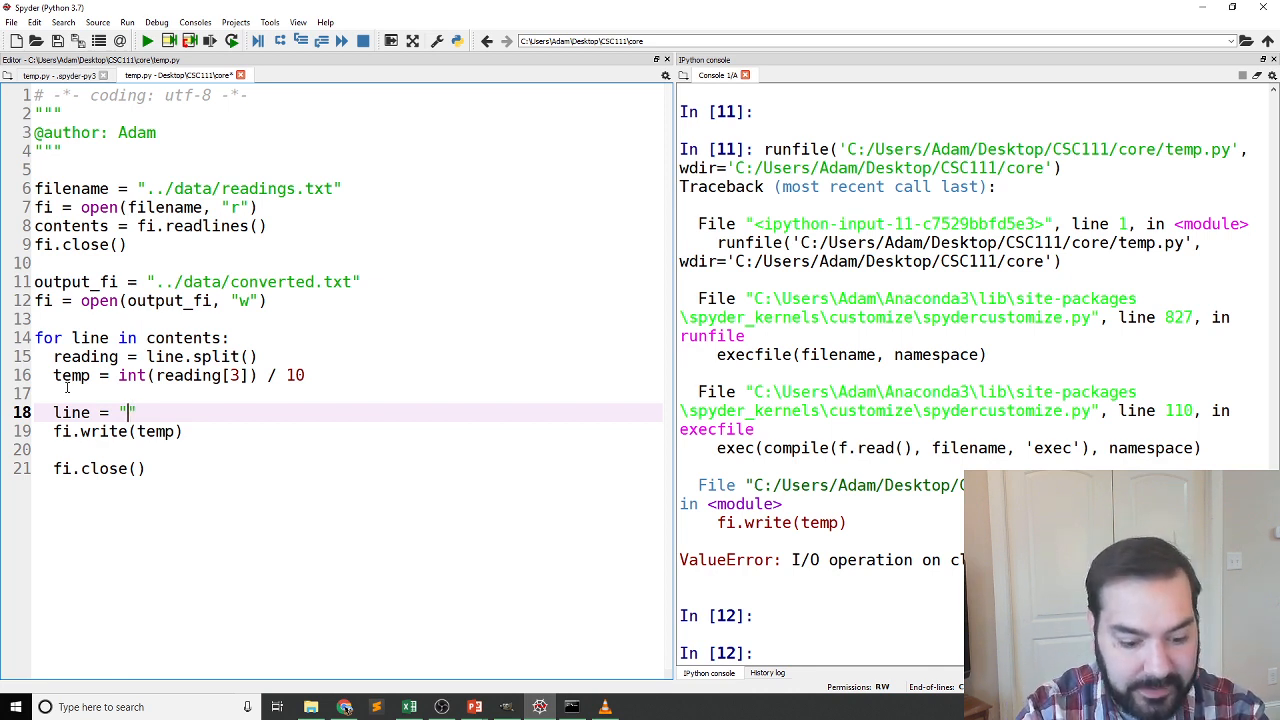
pyautogui.write('Reading:')
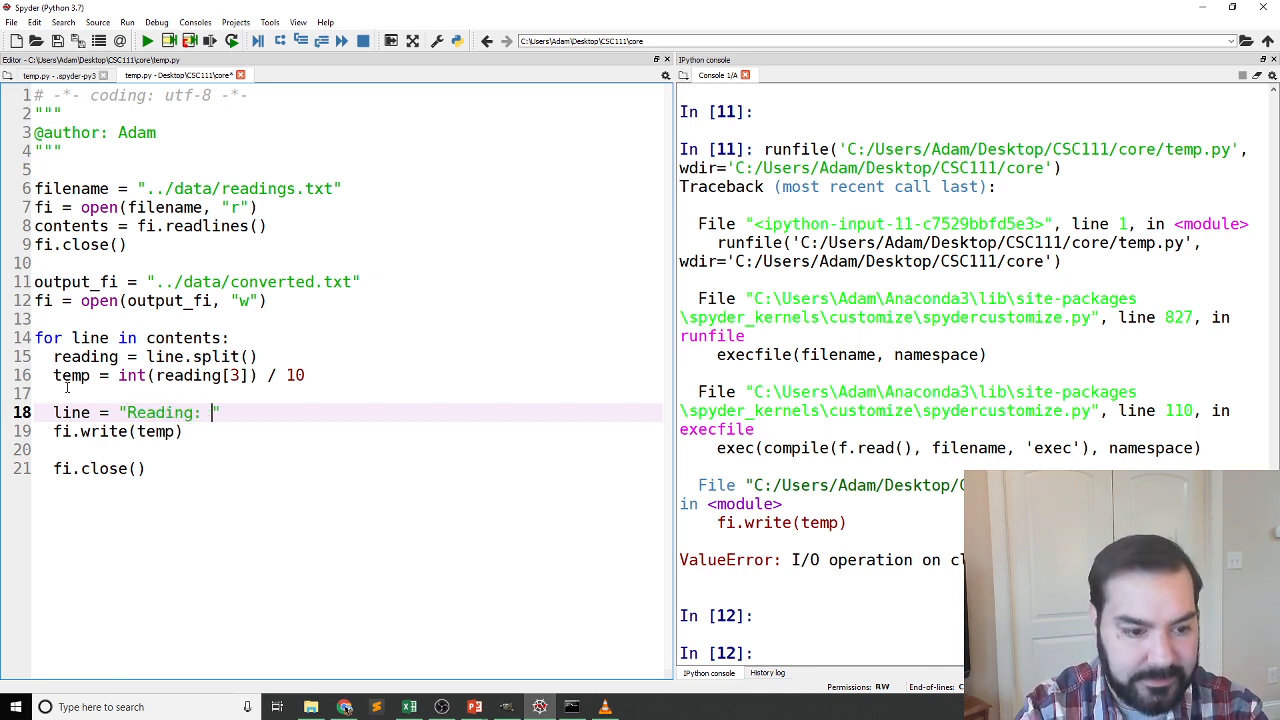
pyautogui.write('{}')
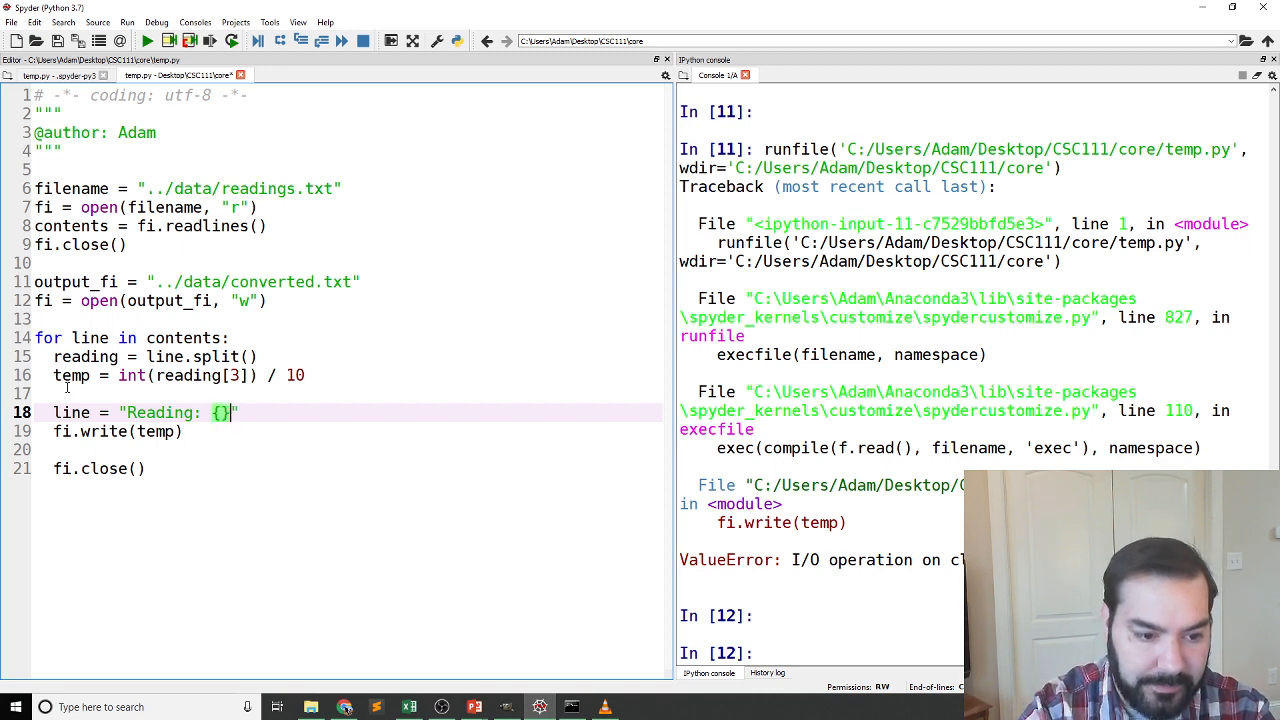
pyautogui.write('0')
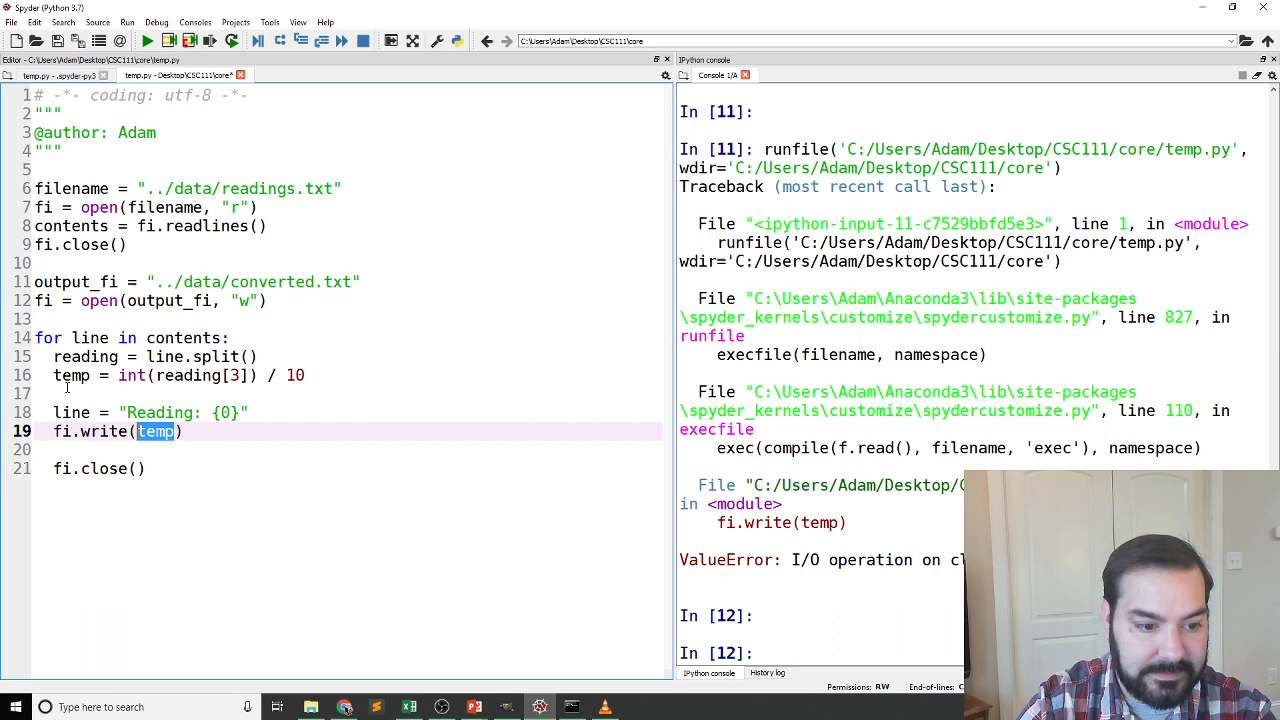
pyautogui.write('line.format(')
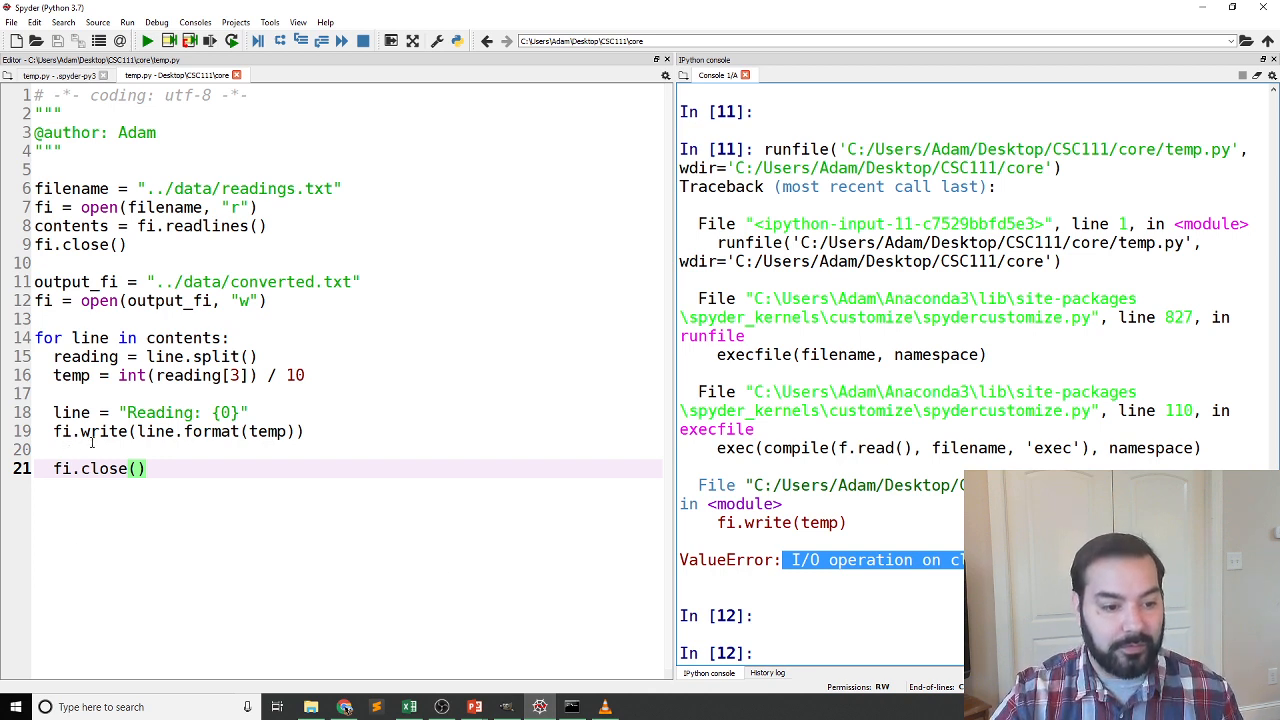
pyautogui.doubleClick(104, 432)
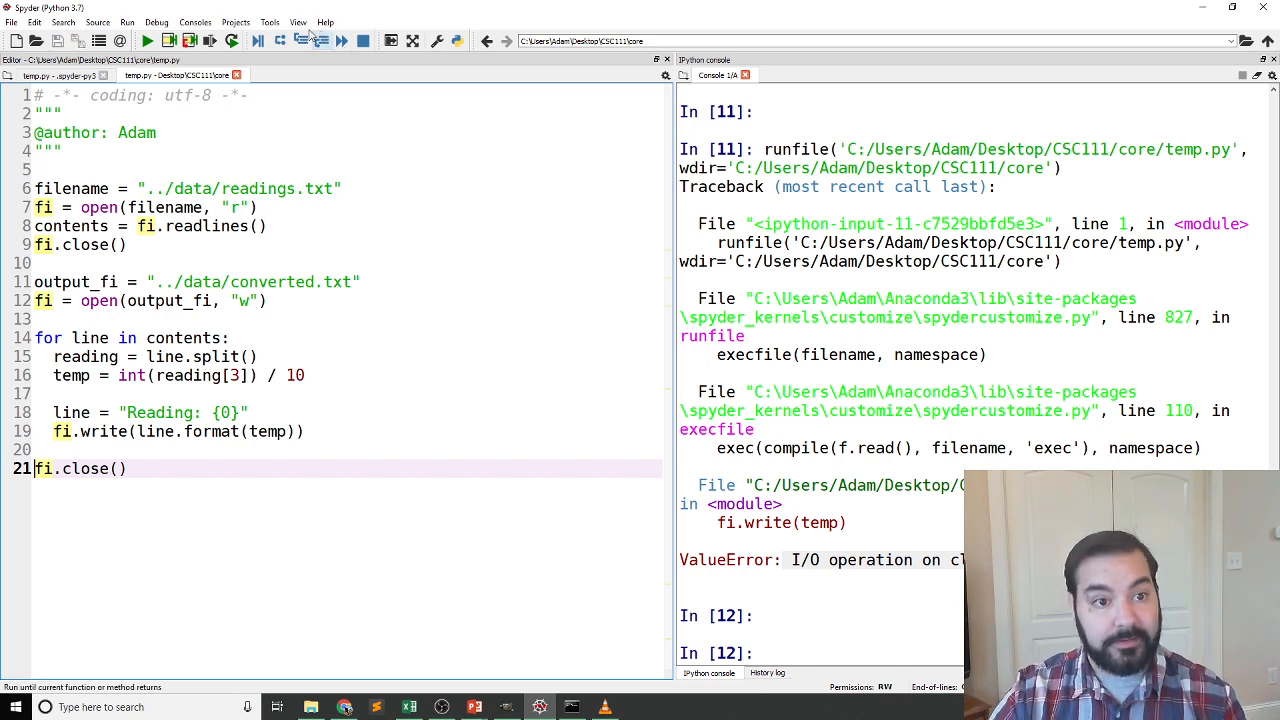
# Run the script and open converted.txt from the data folder in Notepad++
pyautogui.click(146, 40)
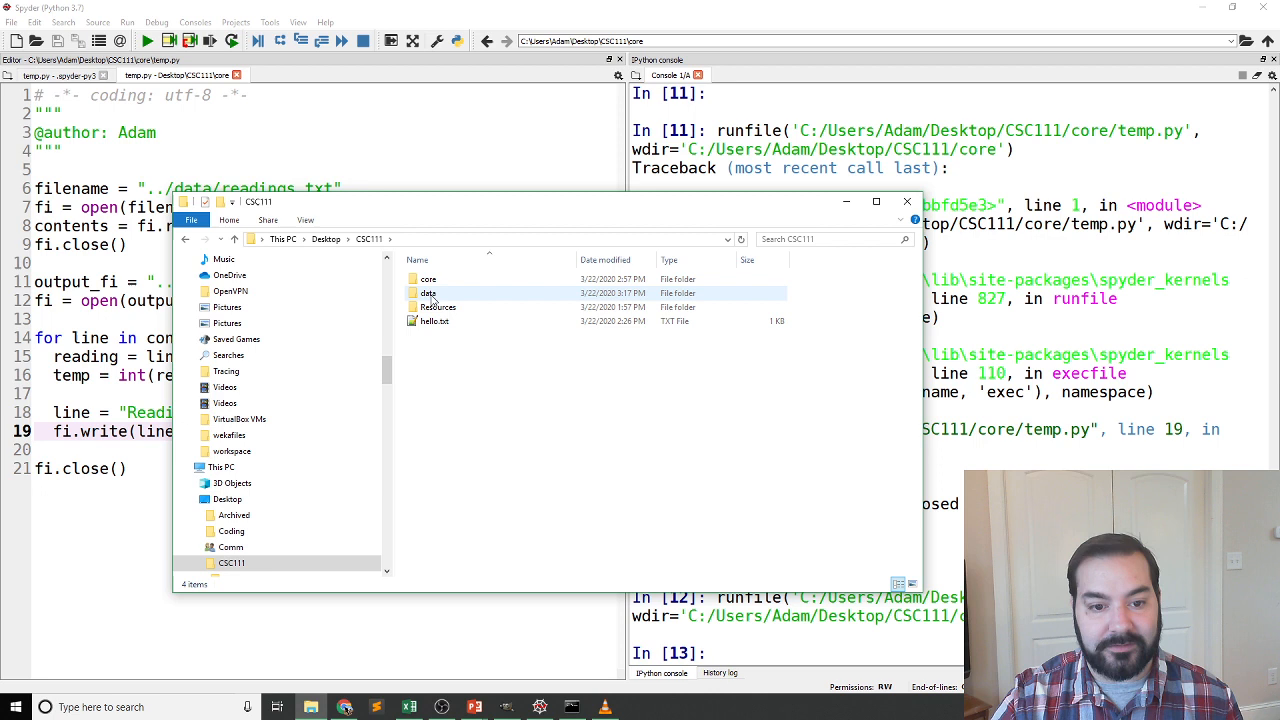
pyautogui.doubleClick(428, 292)
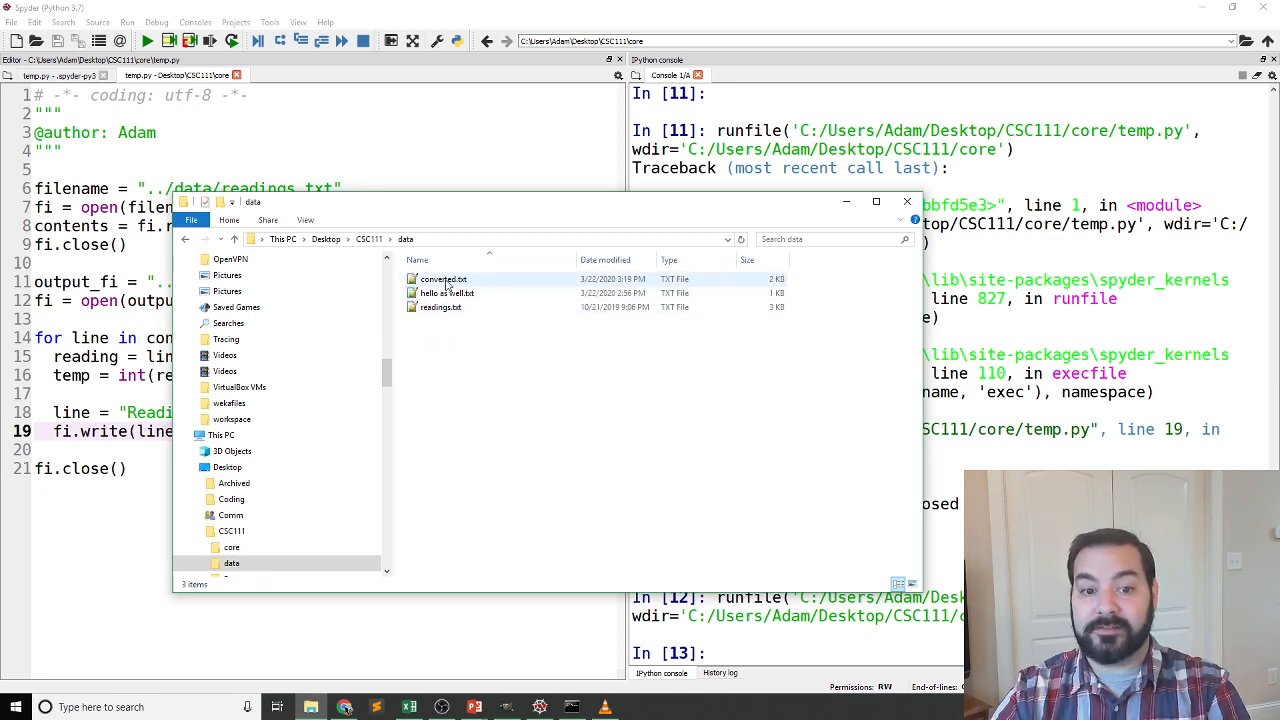
pyautogui.click(444, 280)
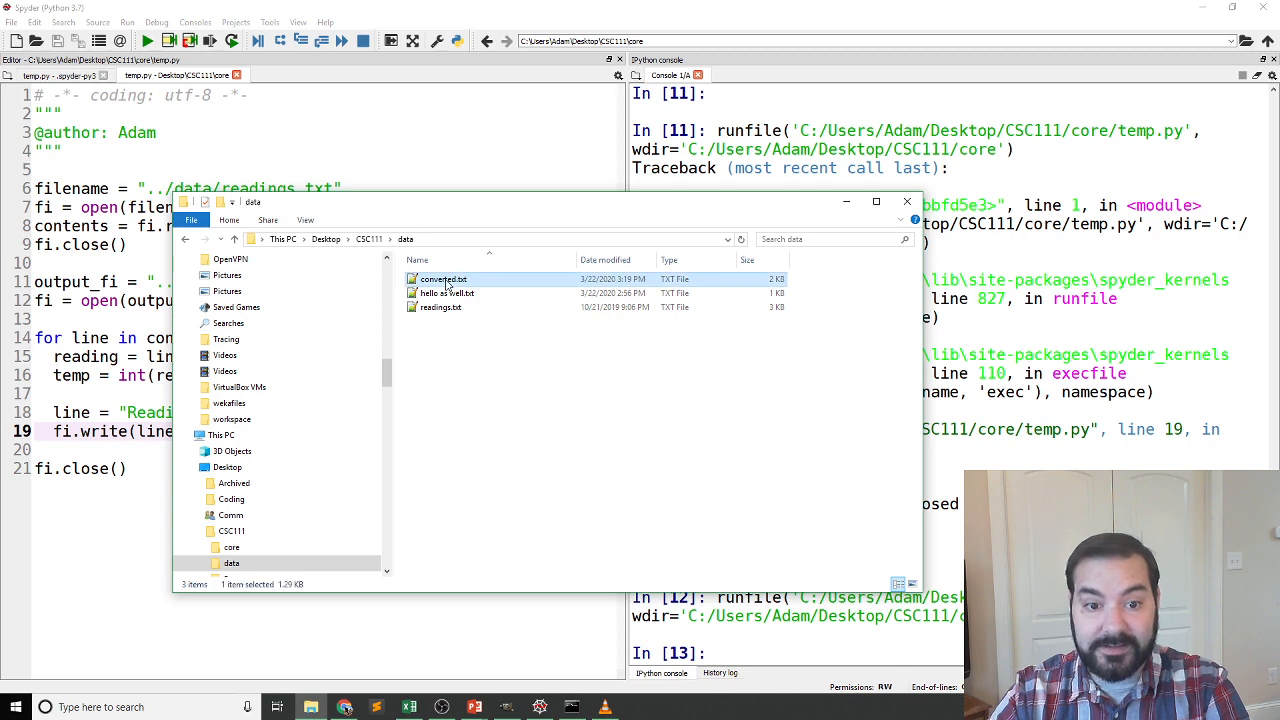
pyautogui.doubleClick(444, 280)
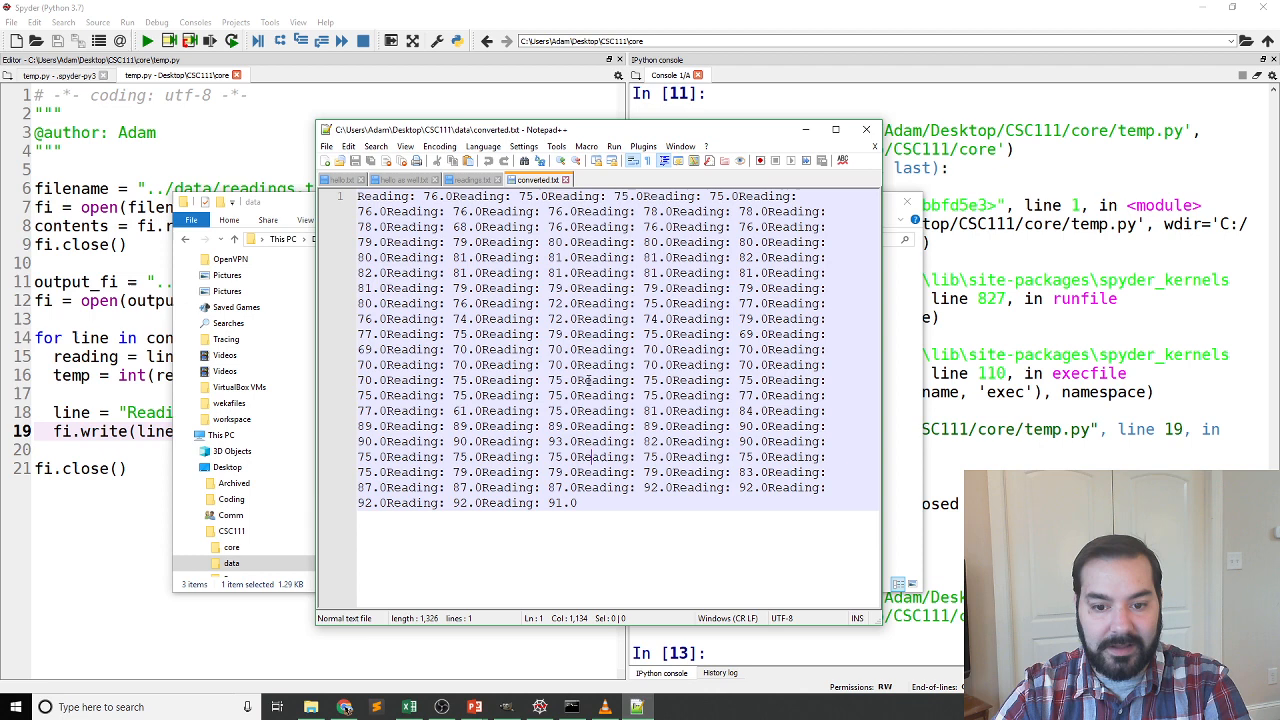
# Return from Notepad++ to the script after seeing the readings run together
pyautogui.doubleClick(604, 348)
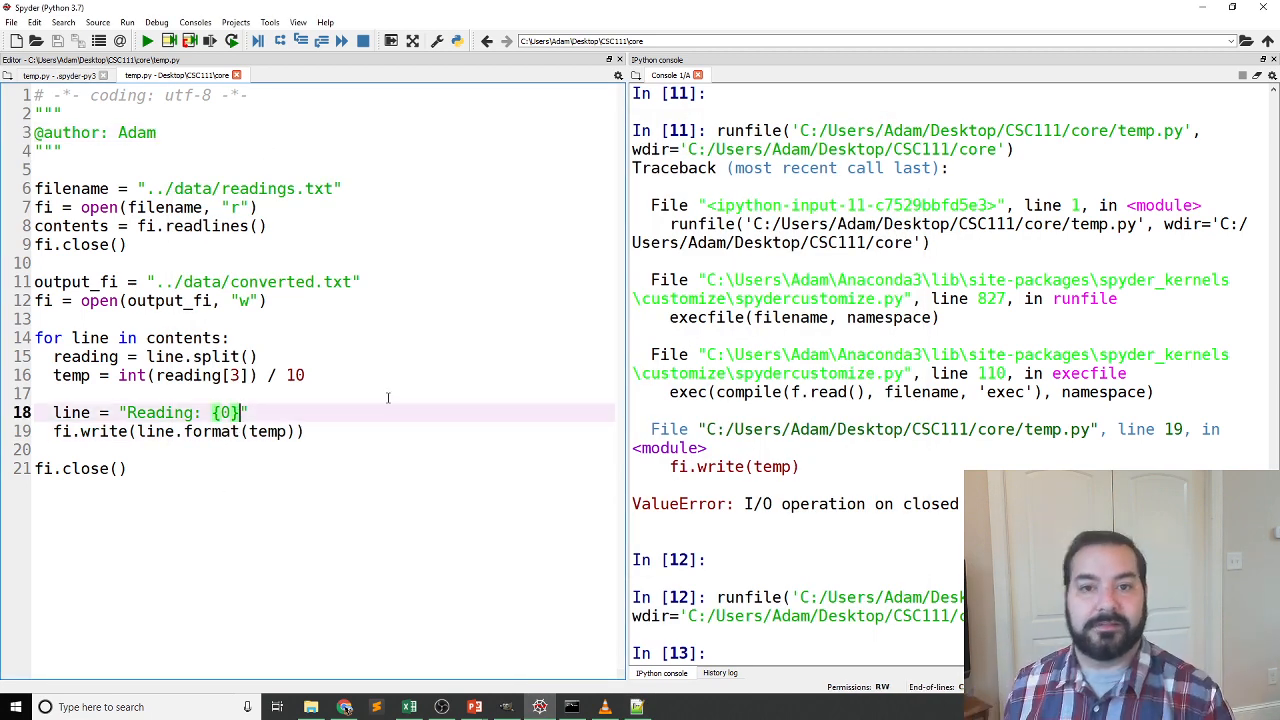
# End the "Reading: {0}" string with \n, rerun, and switch to converted.txt in Notepad++
pyautogui.write('\\n')
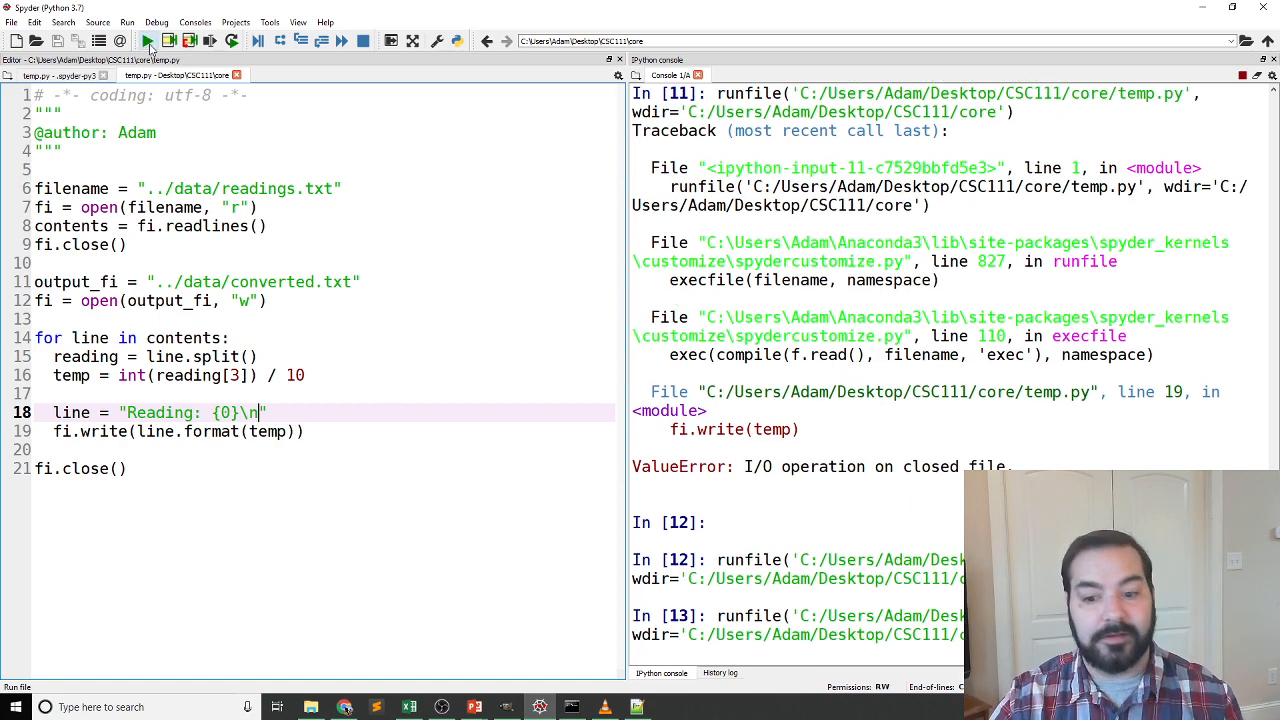
pyautogui.click(146, 40)
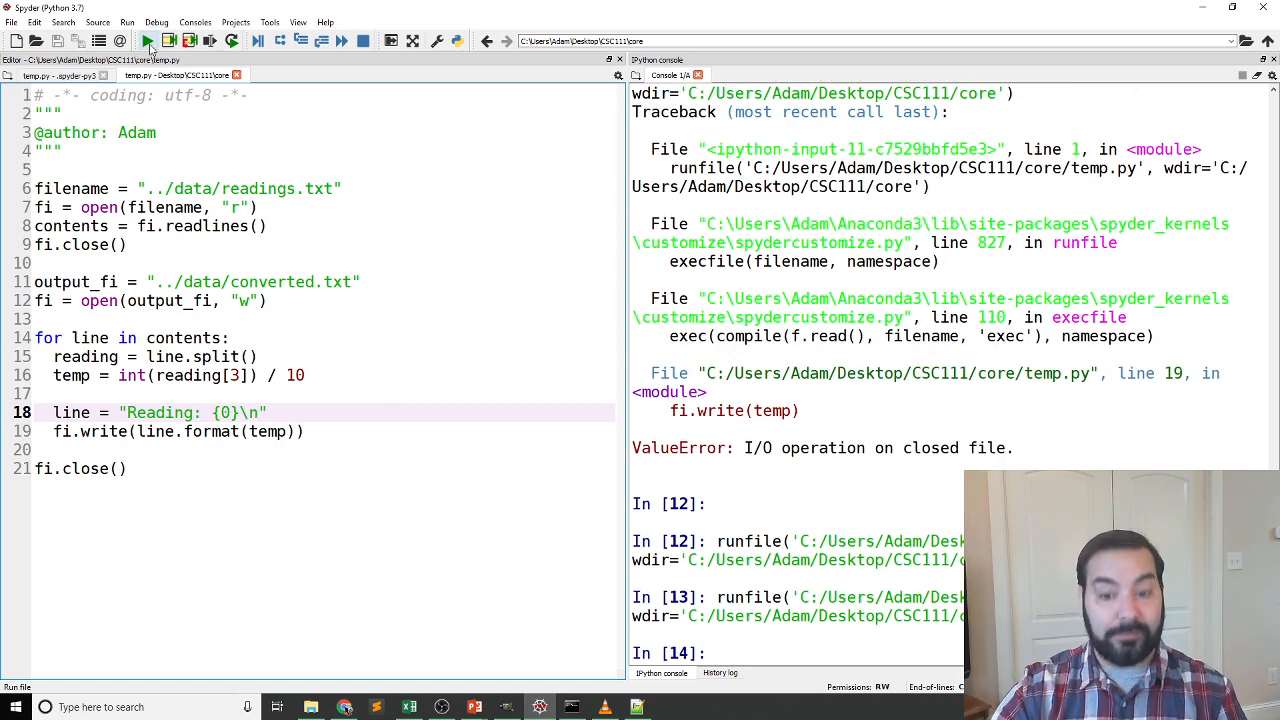
pyautogui.click(146, 40)
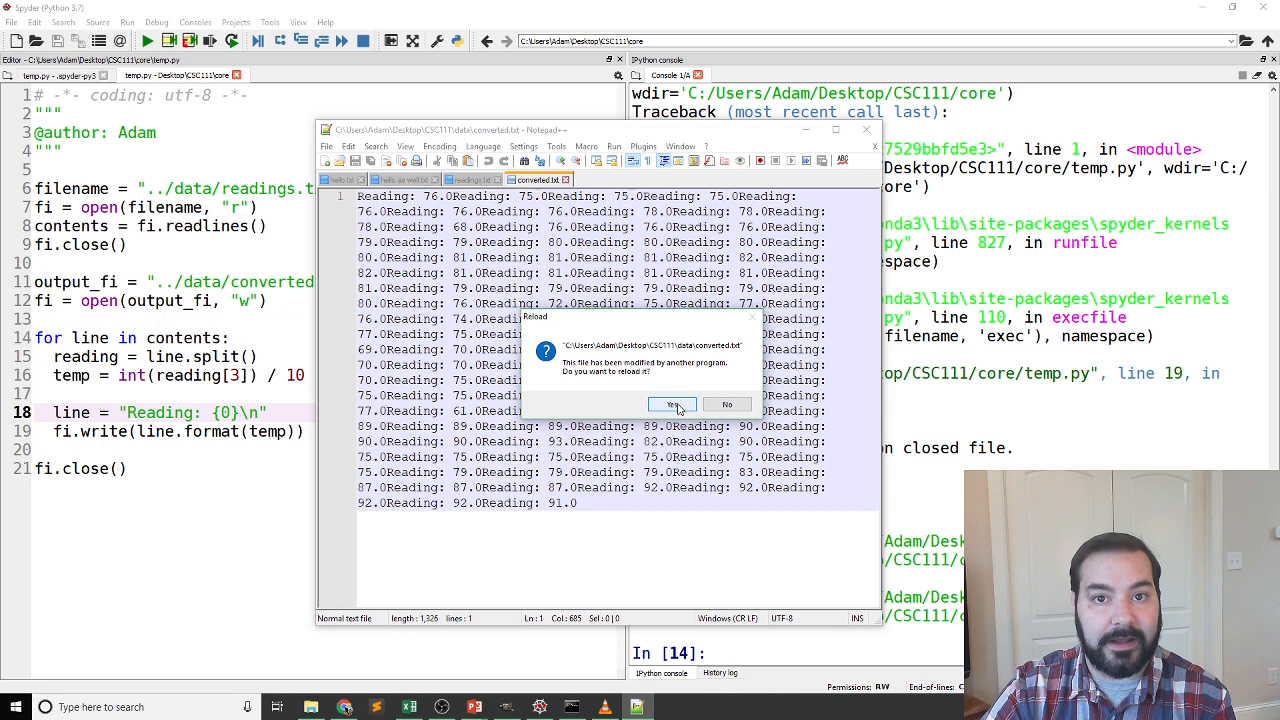
# Accept the Notepad++ reload prompt so converted.txt shows the script's latest output
pyautogui.click(668, 404)
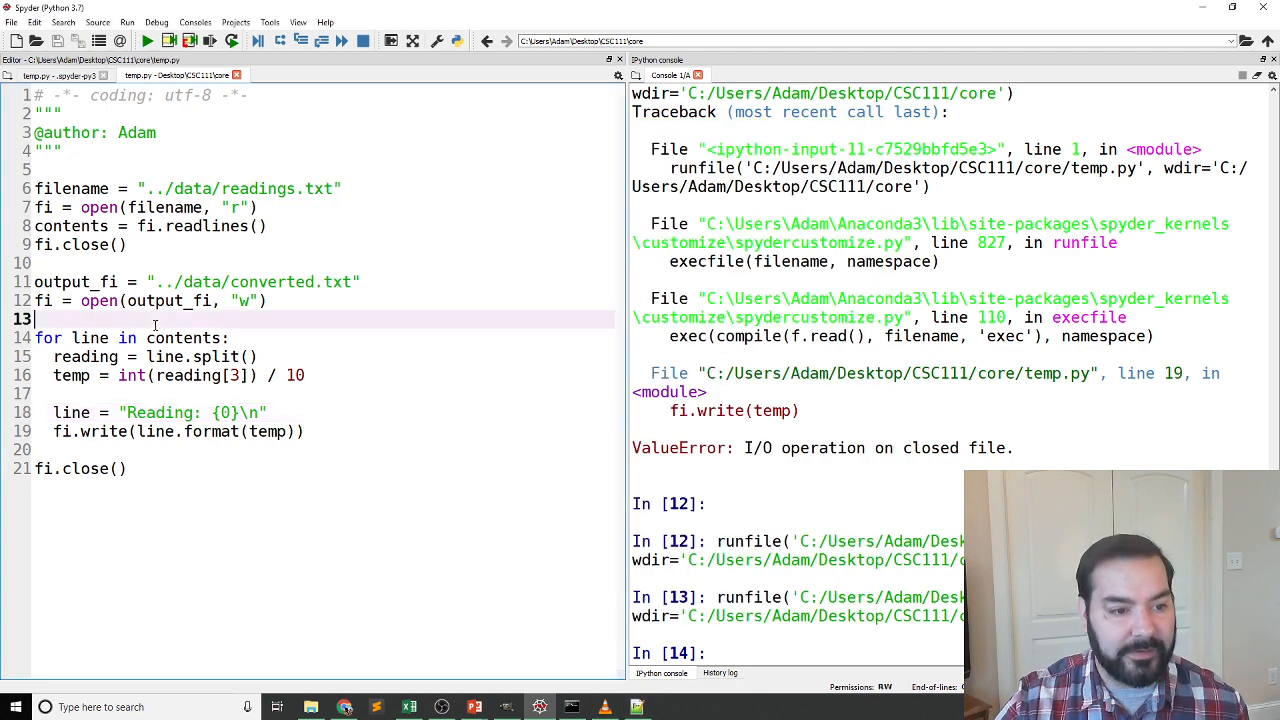
# Create to_write = [] and have the loop append line.format(temp) to it instead of writing directly
pyautogui.write('to_wr')
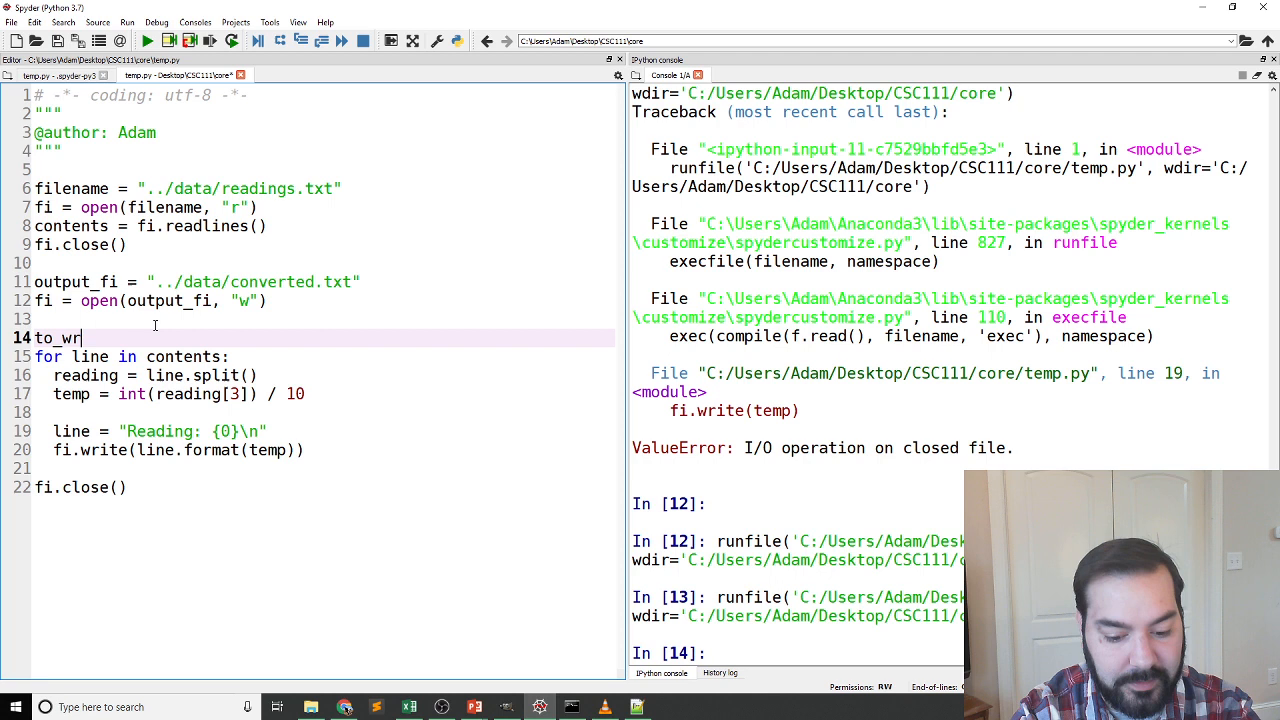
pyautogui.write('ite =')
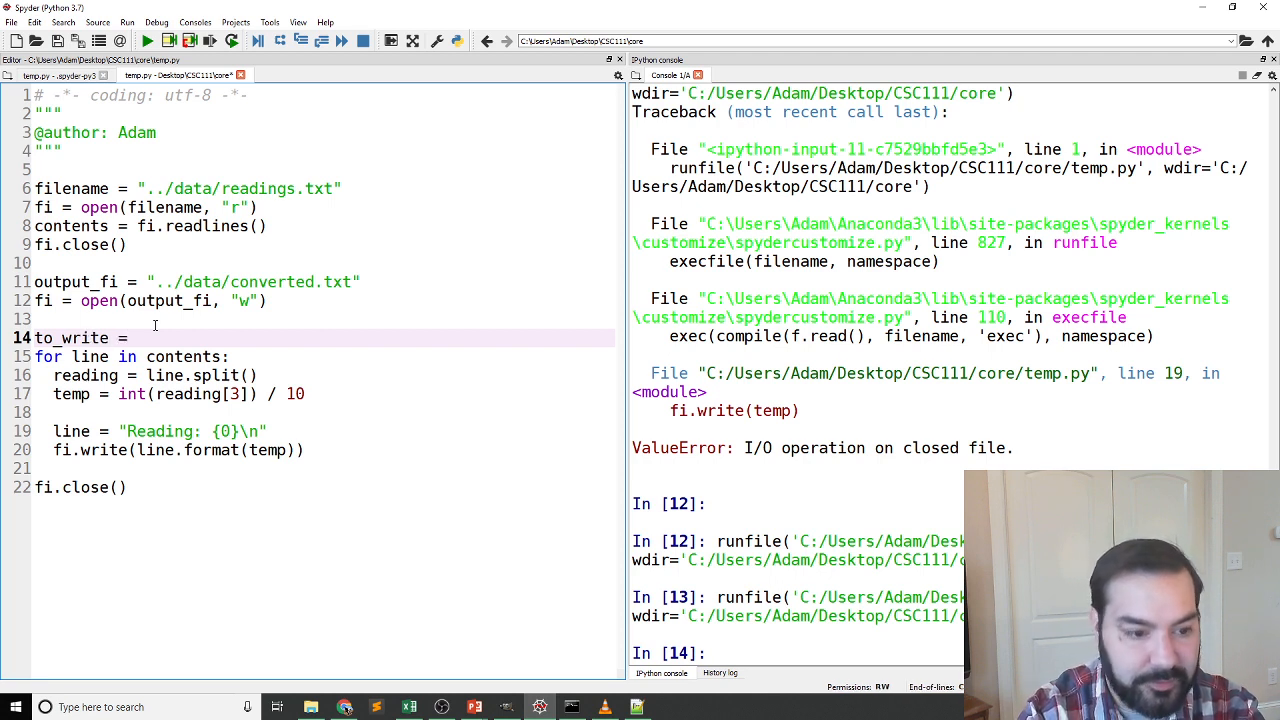
pyautogui.write('[]')
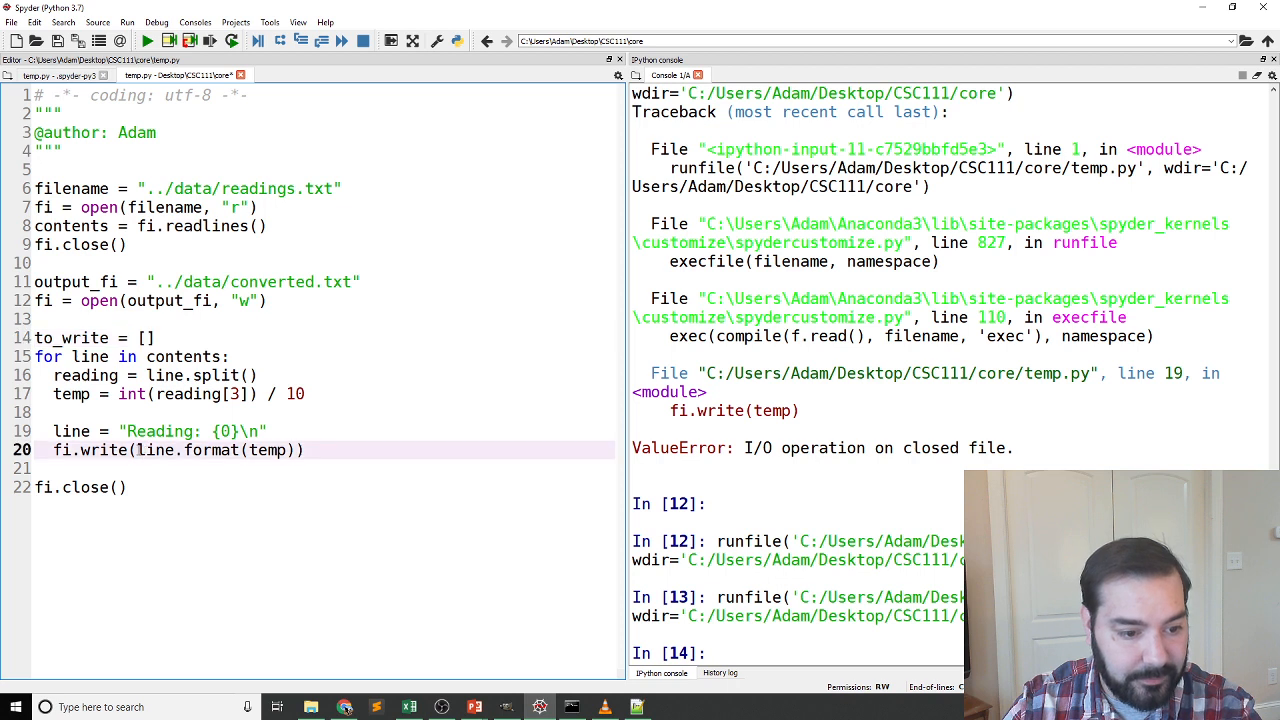
pyautogui.doubleClick(216, 450)
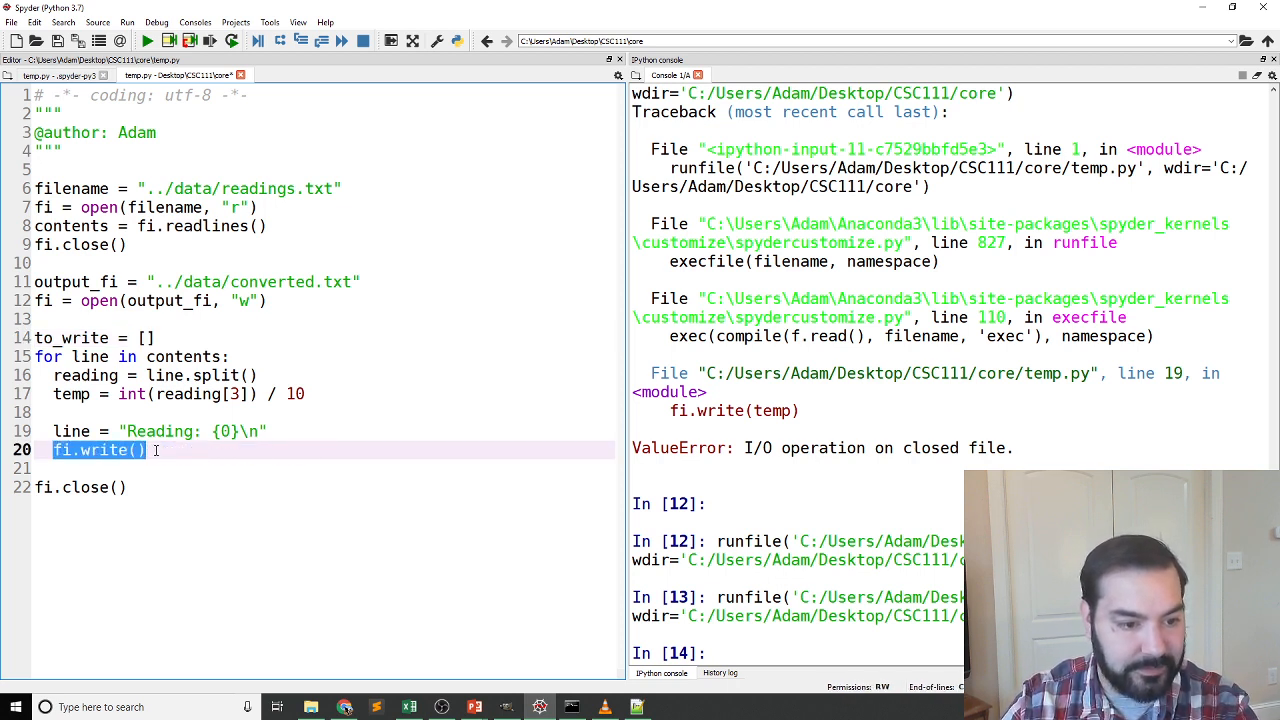
pyautogui.write('to_wr')
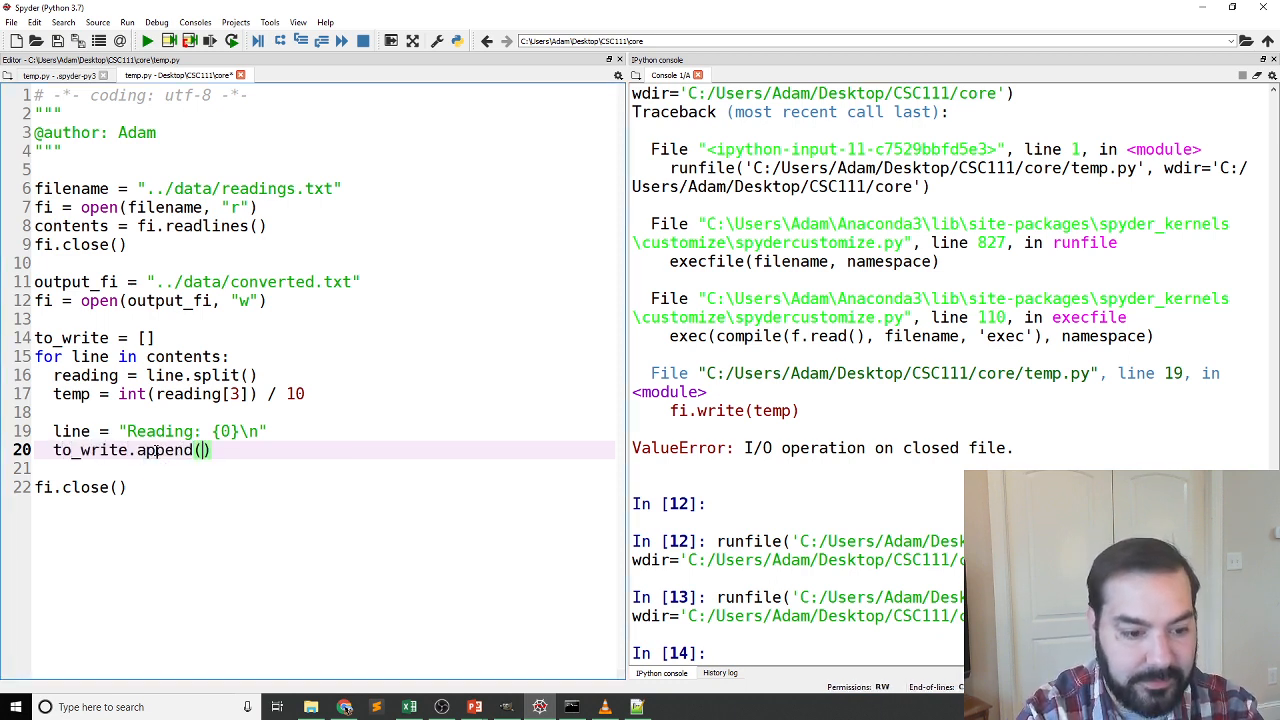
pyautogui.write('line.format(temp)')
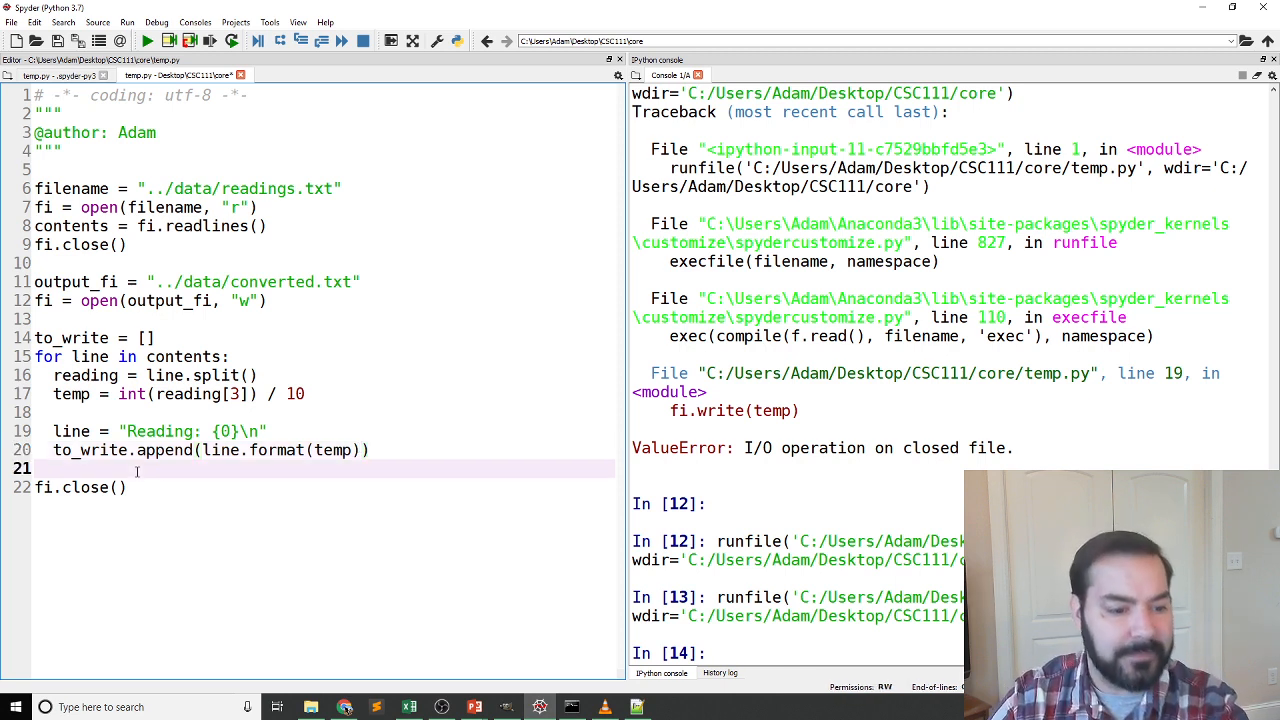
# Write the collected lines with fi.writelines(to_write) before closing, then run the script
pyautogui.write('fi')
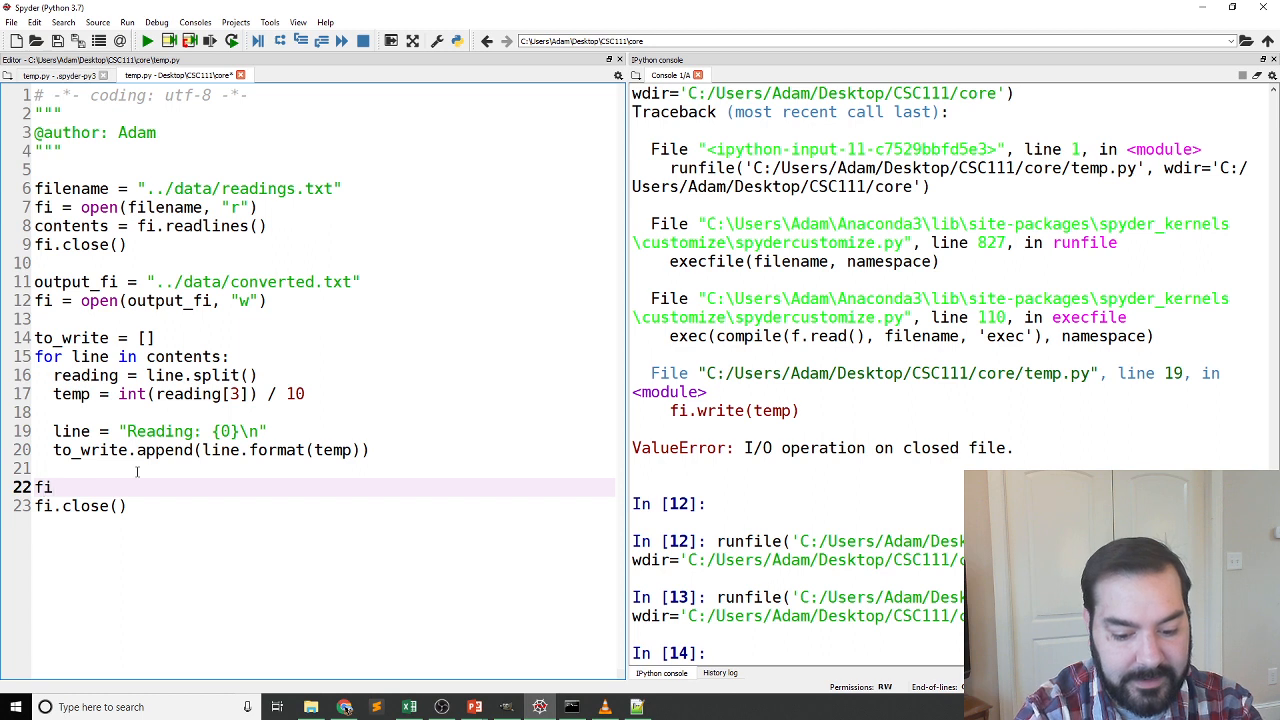
pyautogui.write('.writelines()')
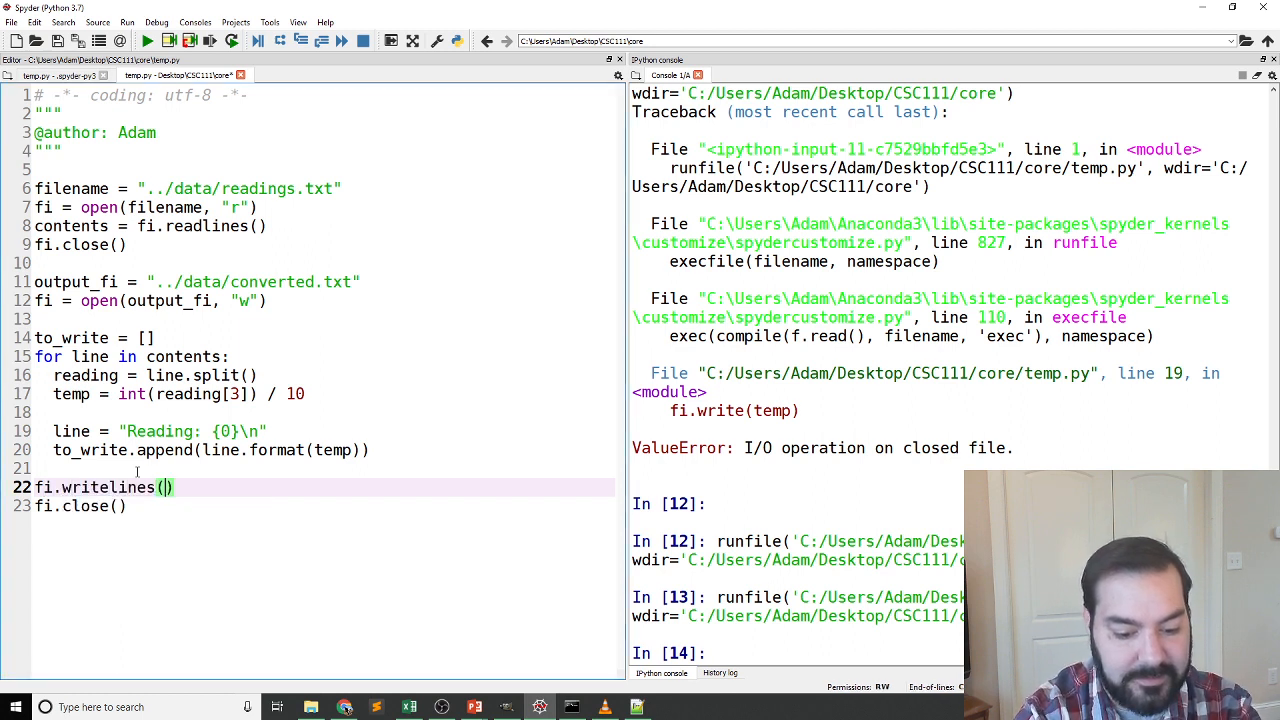
pyautogui.write('to_write')
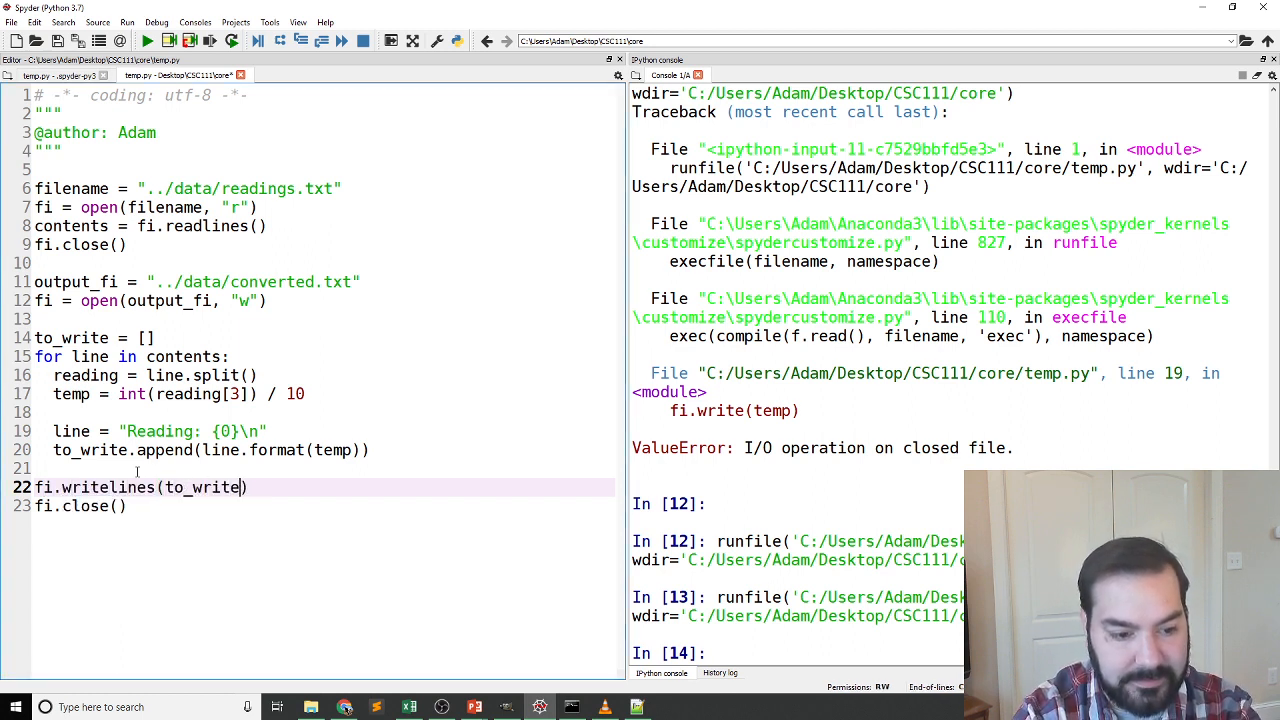
pyautogui.click(146, 40)
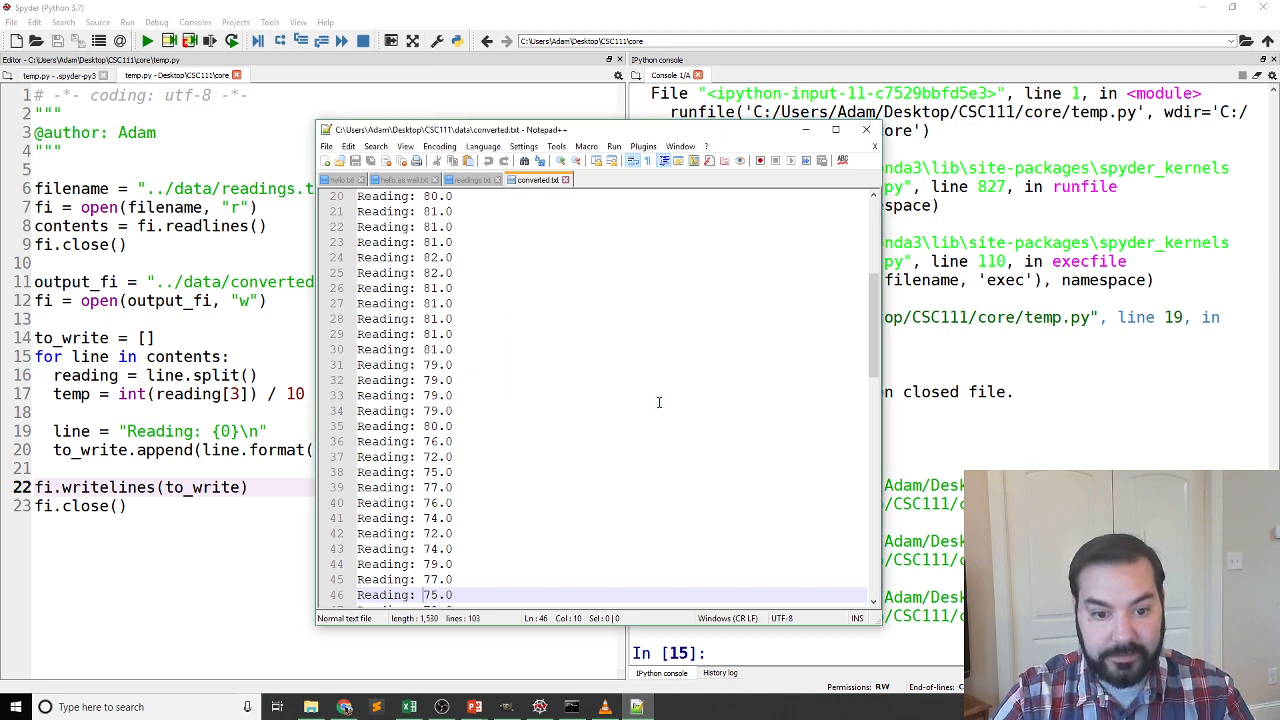
# Scroll through converted.txt in Notepad++ to check each Reading sits on its own line
pyautogui.scroll(-3)
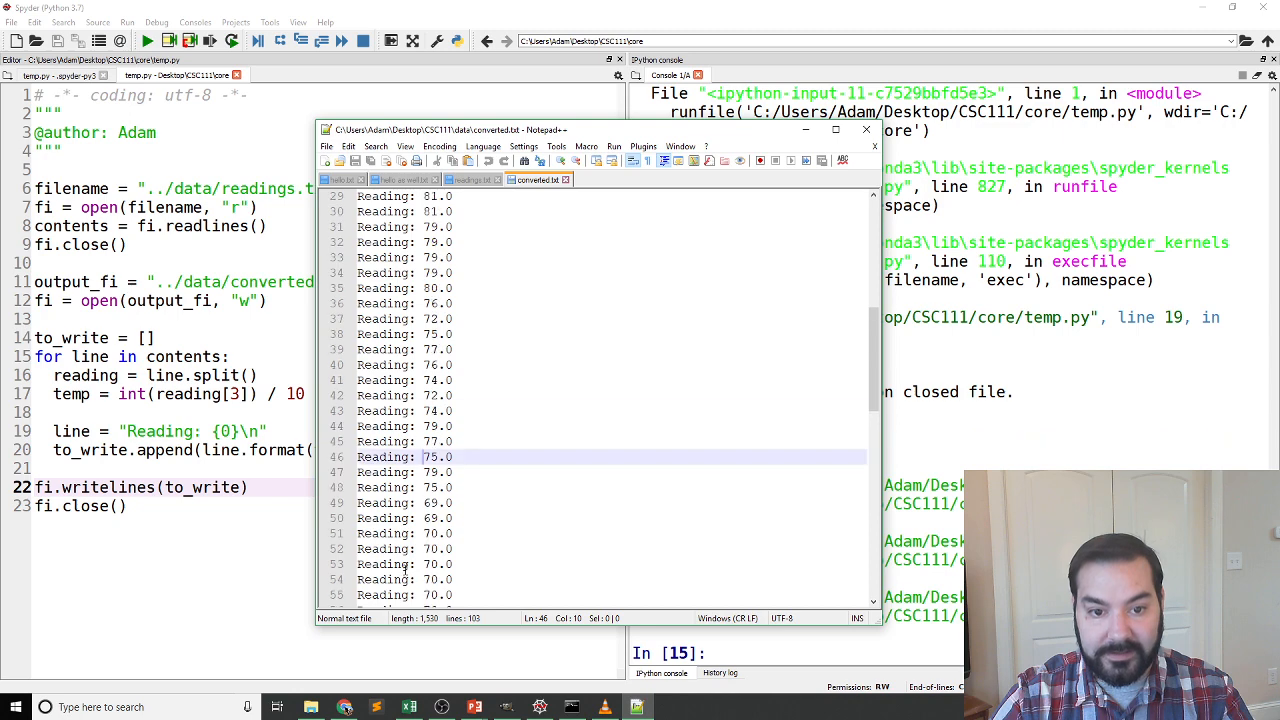
pyautogui.scroll(3)
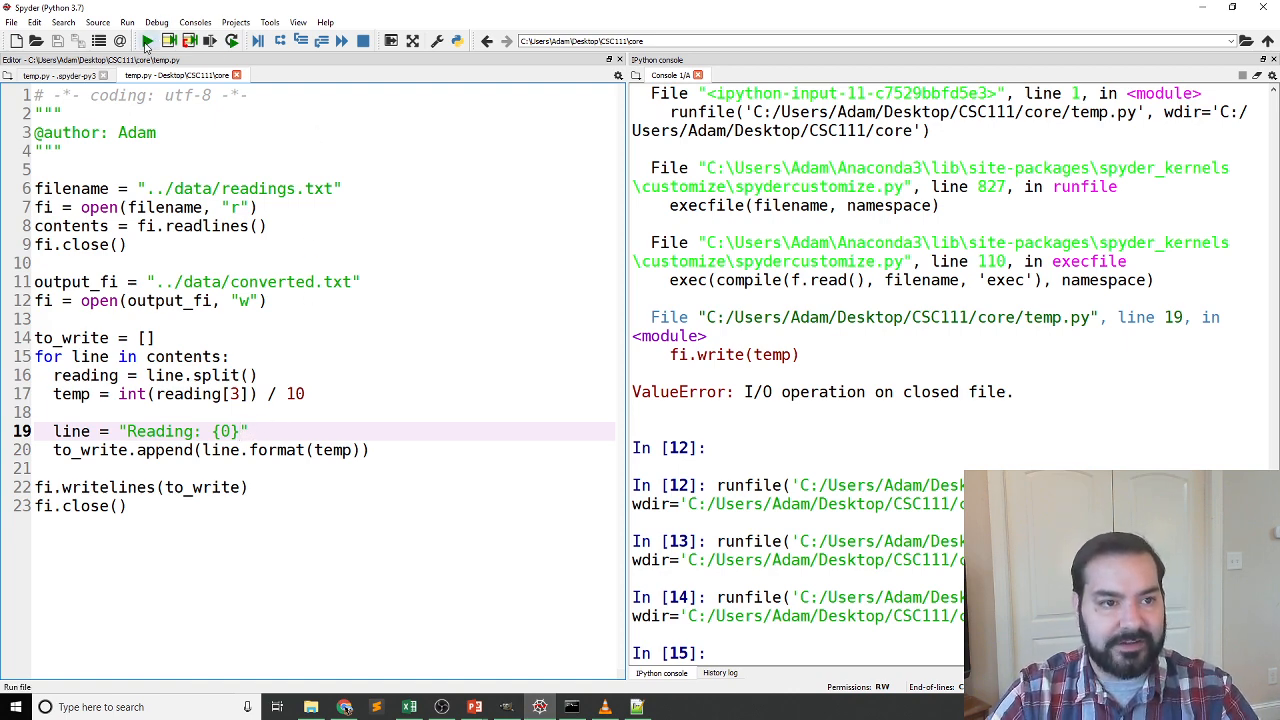
# Run the script without the newline and reload converted.txt to see the readings run together
pyautogui.click(146, 40)
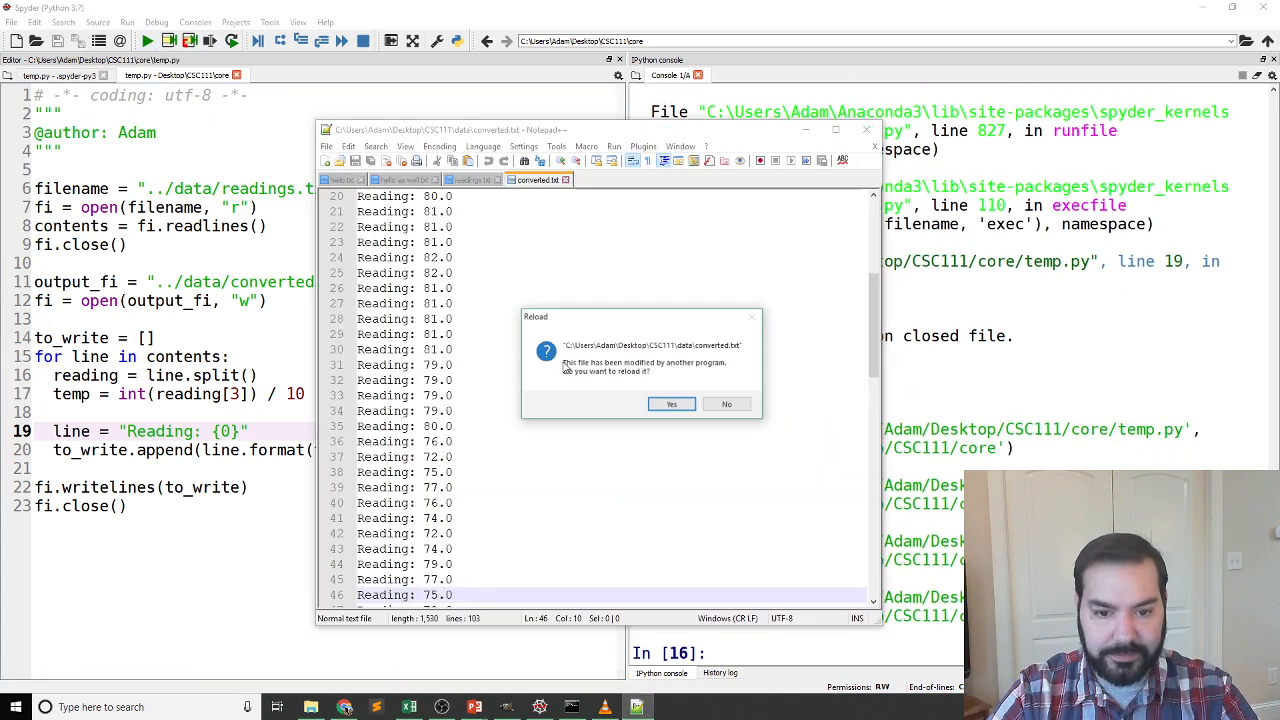
pyautogui.click(672, 404)
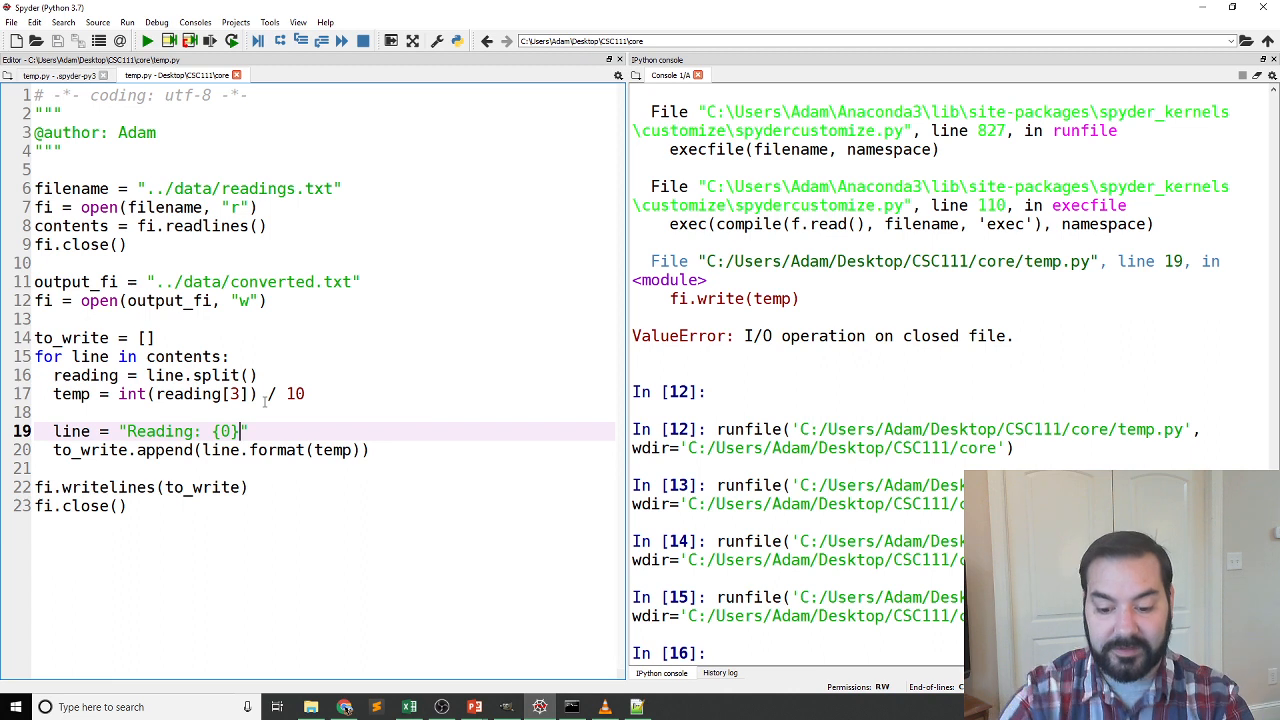
# Restore \n in the format string and reload converted.txt showing one Reading per line
pyautogui.write('\\n')
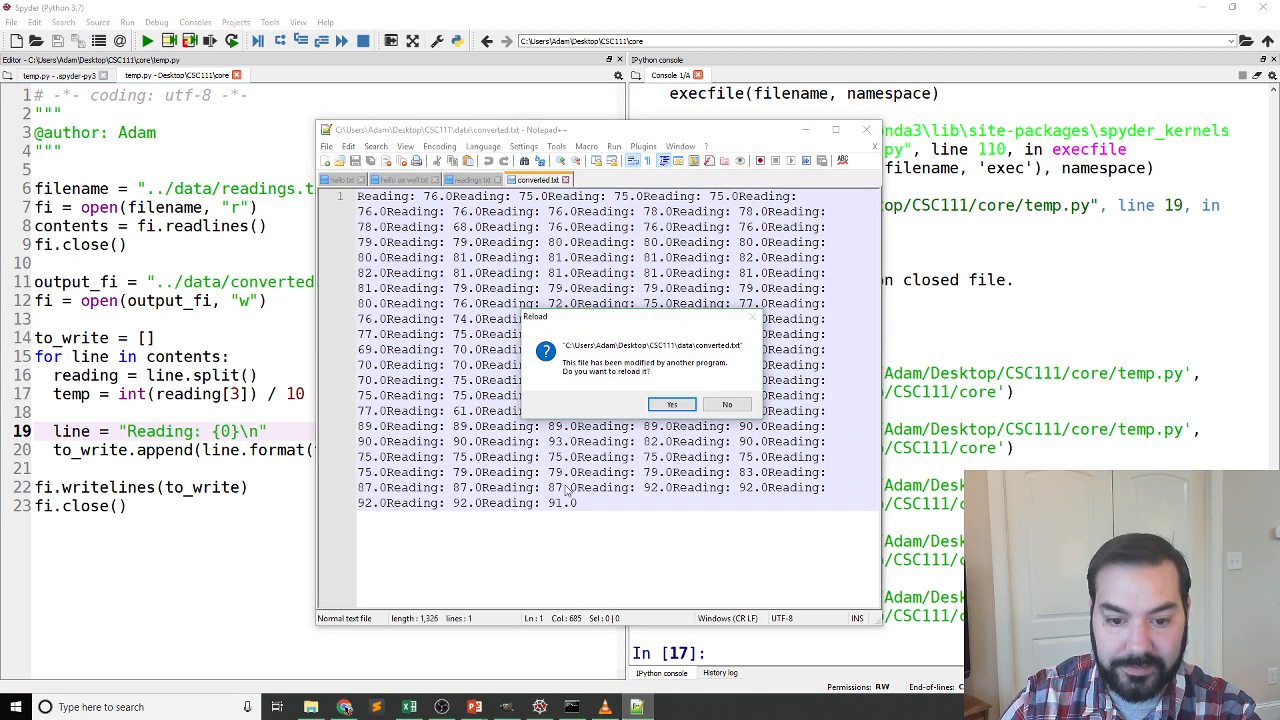
pyautogui.click(672, 404)
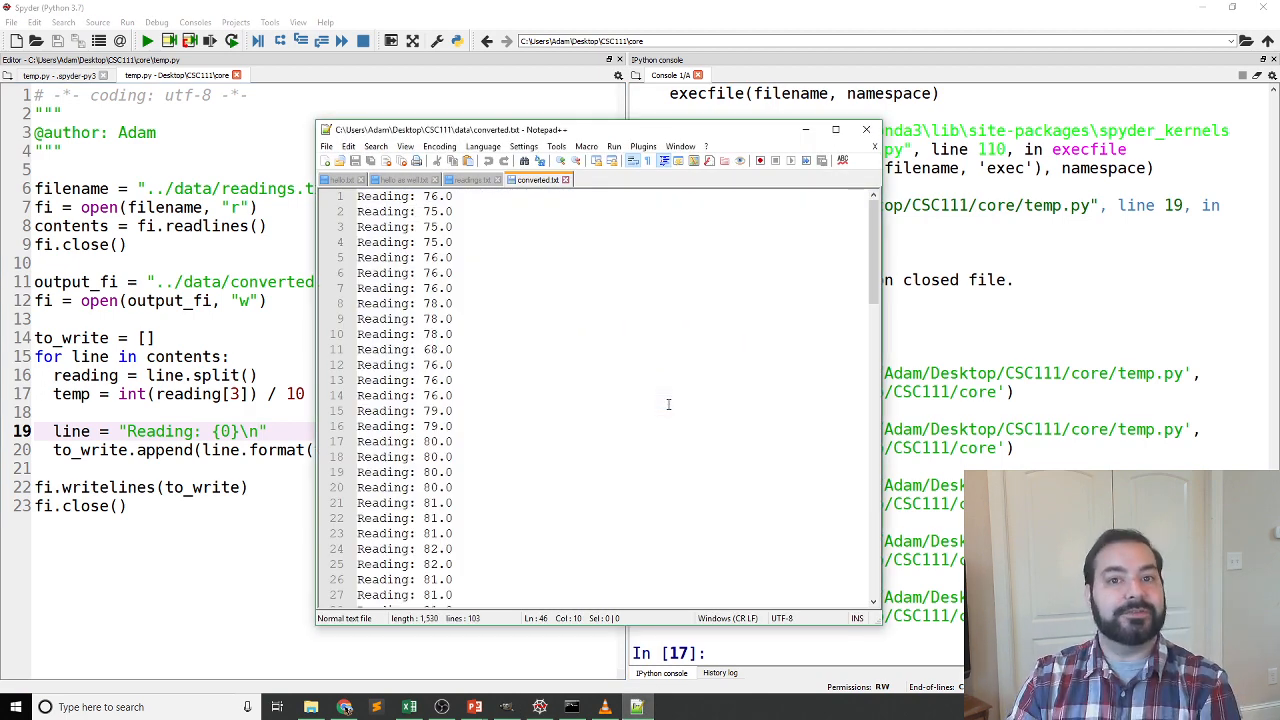